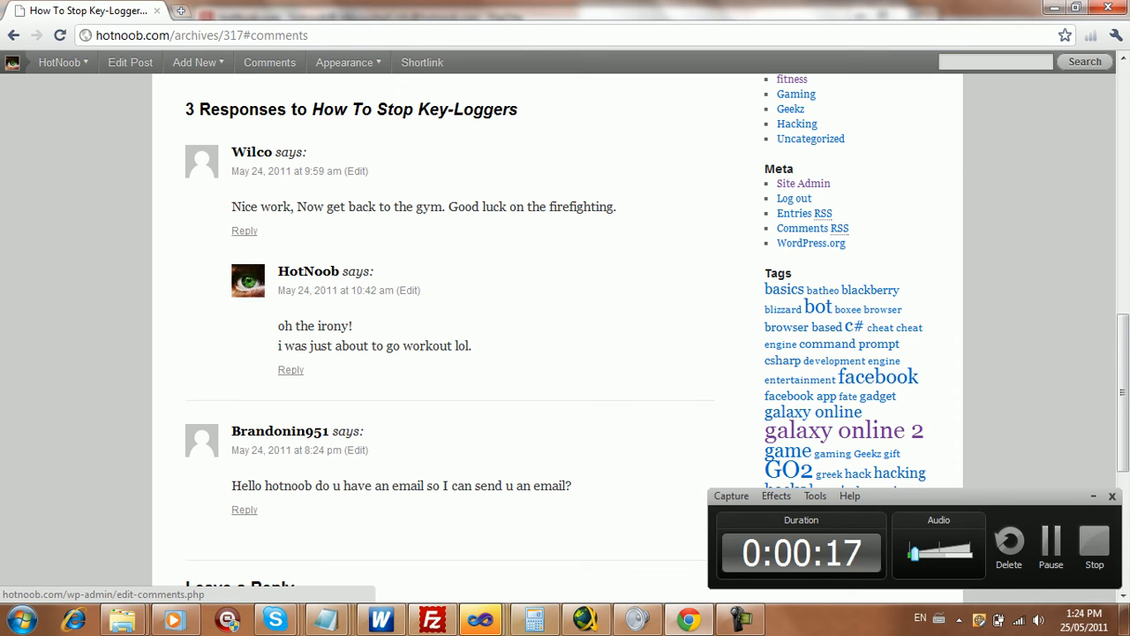
# Start a fresh browser tab for visiting gravatar.com.
pyautogui.click(198, 61)
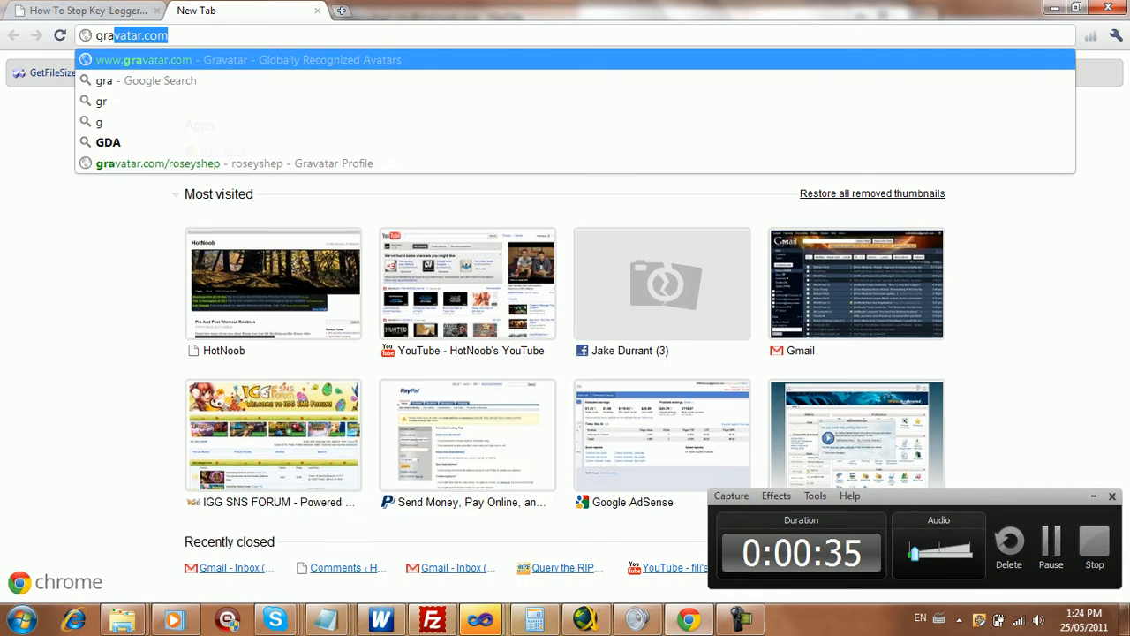
# Go to gravatar.com, log out via My Account, then reach the Sign Up email form.
pyautogui.click(248, 60)
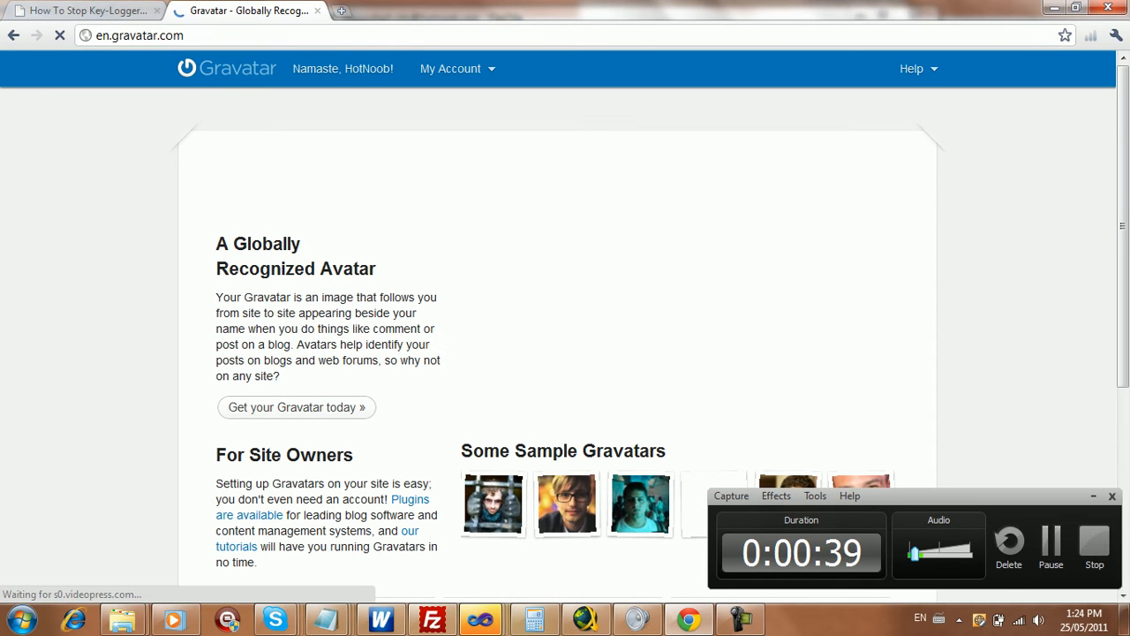
pyautogui.click(459, 67)
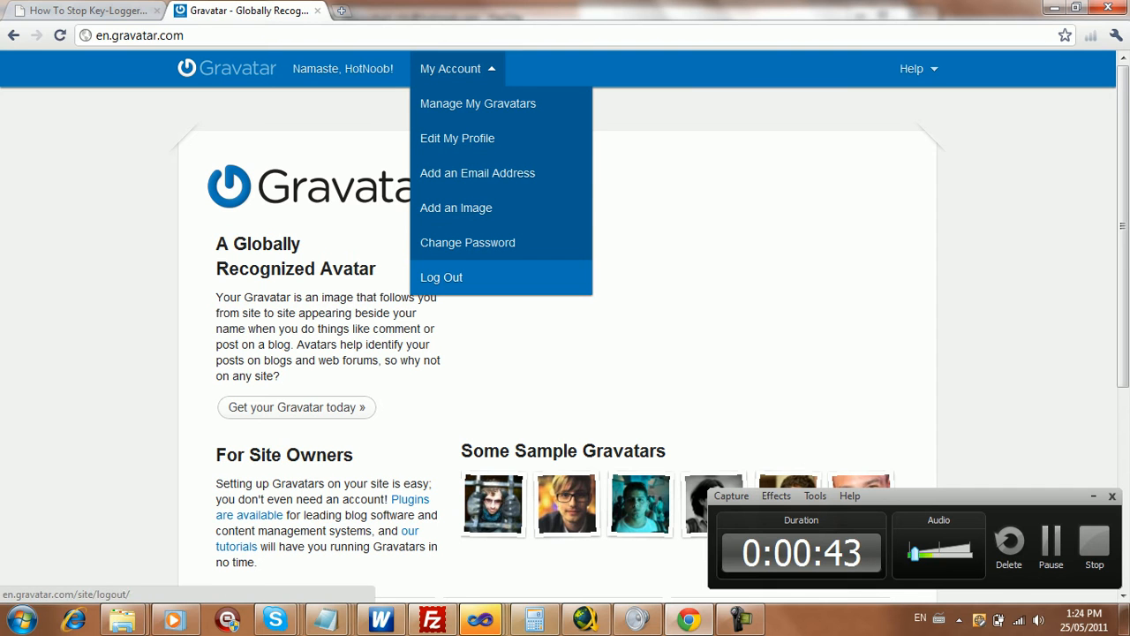
pyautogui.click(441, 275)
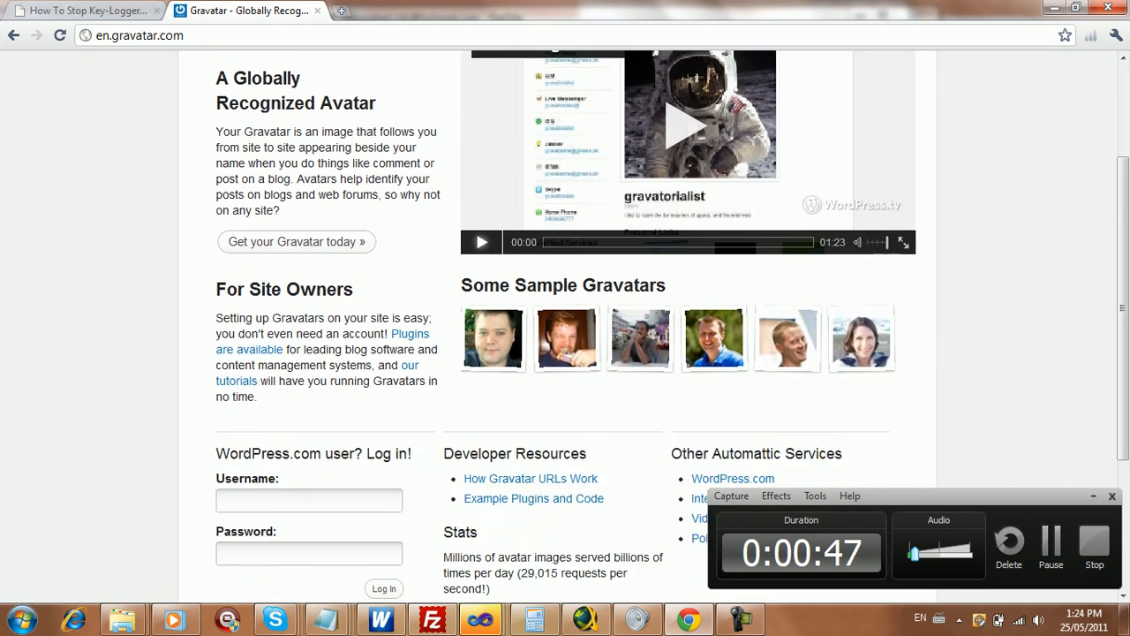
pyautogui.click(367, 67)
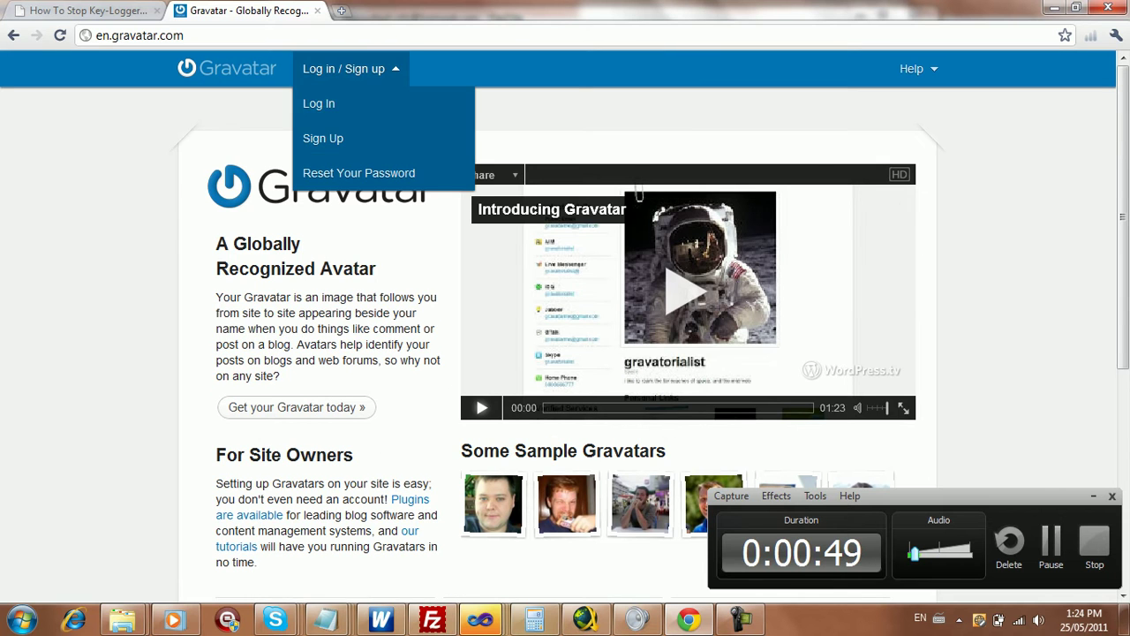
pyautogui.click(322, 138)
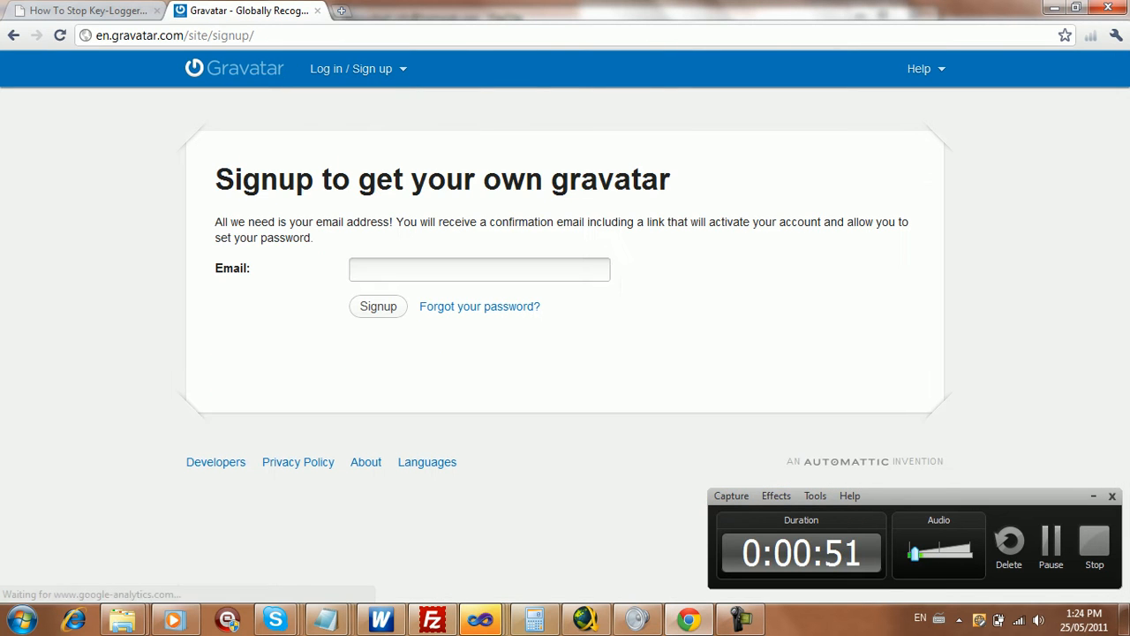
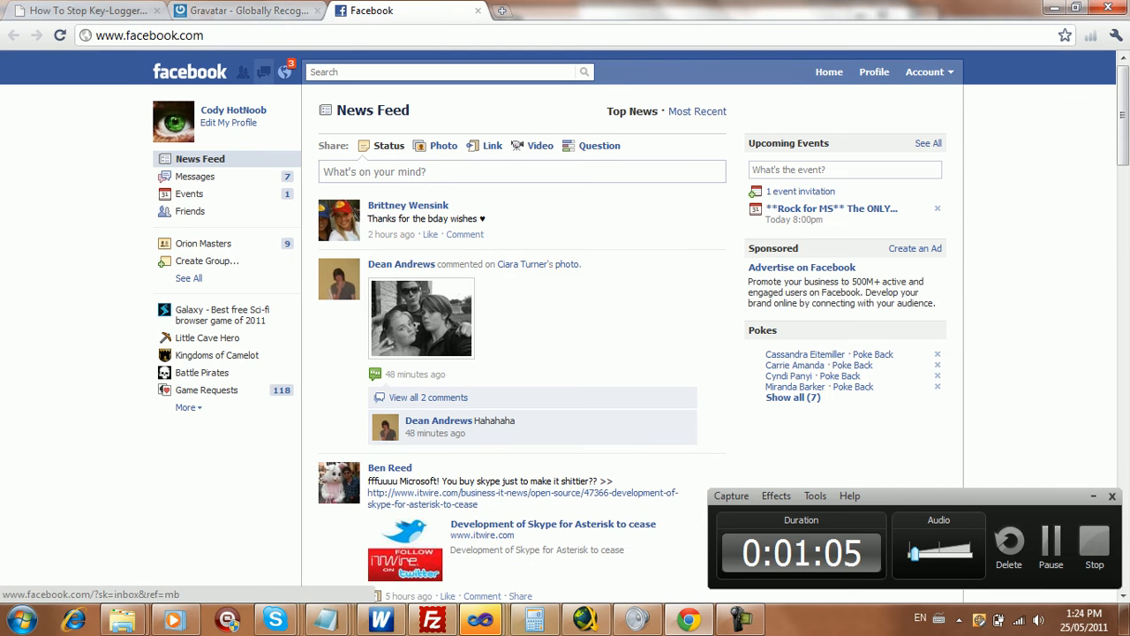
# Submit the signup, then find the Gravatar activation email in Facebook's full message list.
pyautogui.click(265, 73)
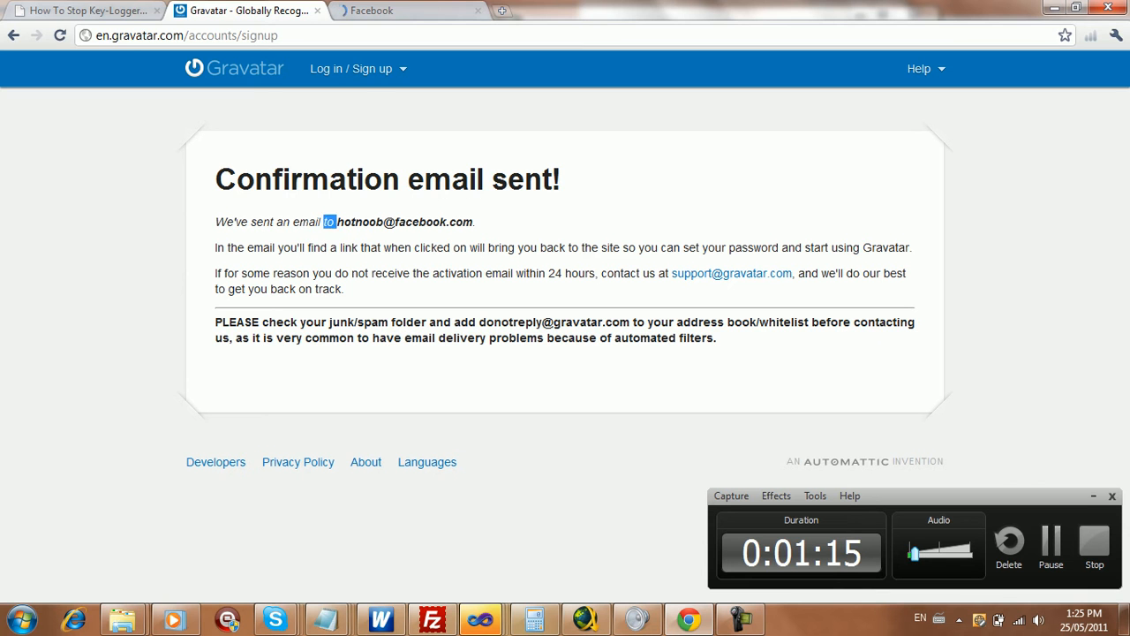
pyautogui.click(403, 10)
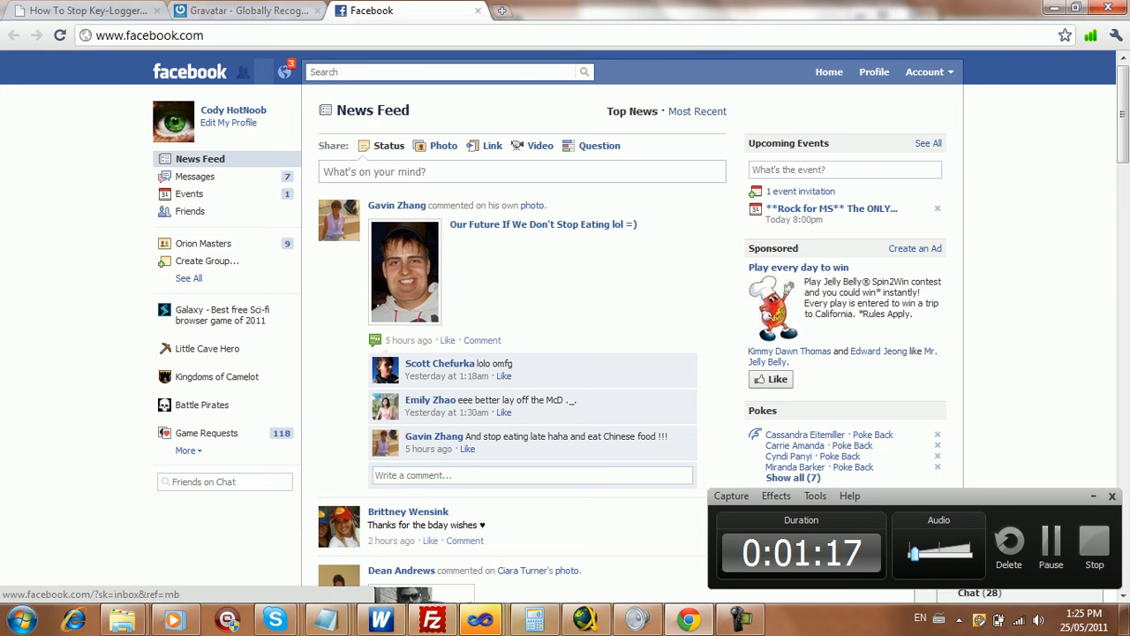
pyautogui.click(265, 71)
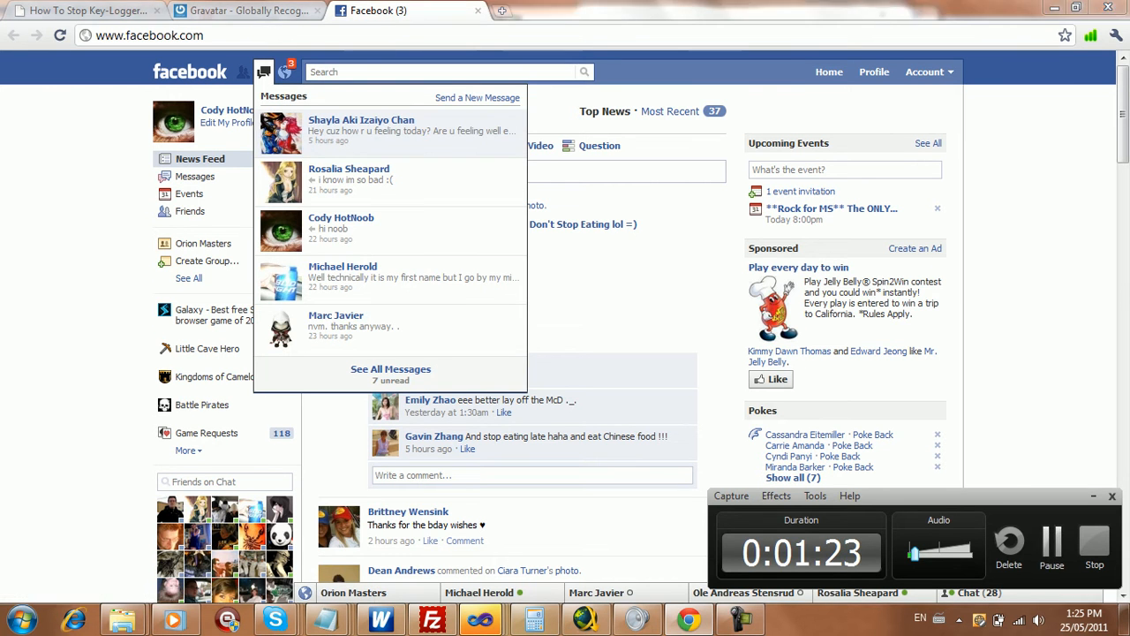
pyautogui.click(390, 369)
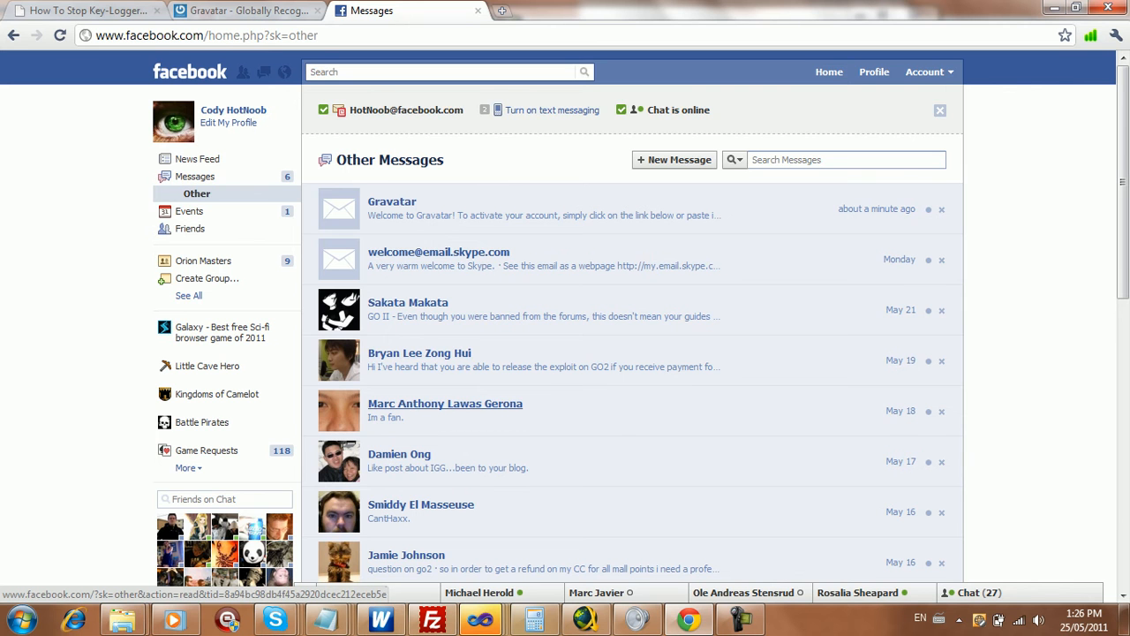
pyautogui.scroll(-3)
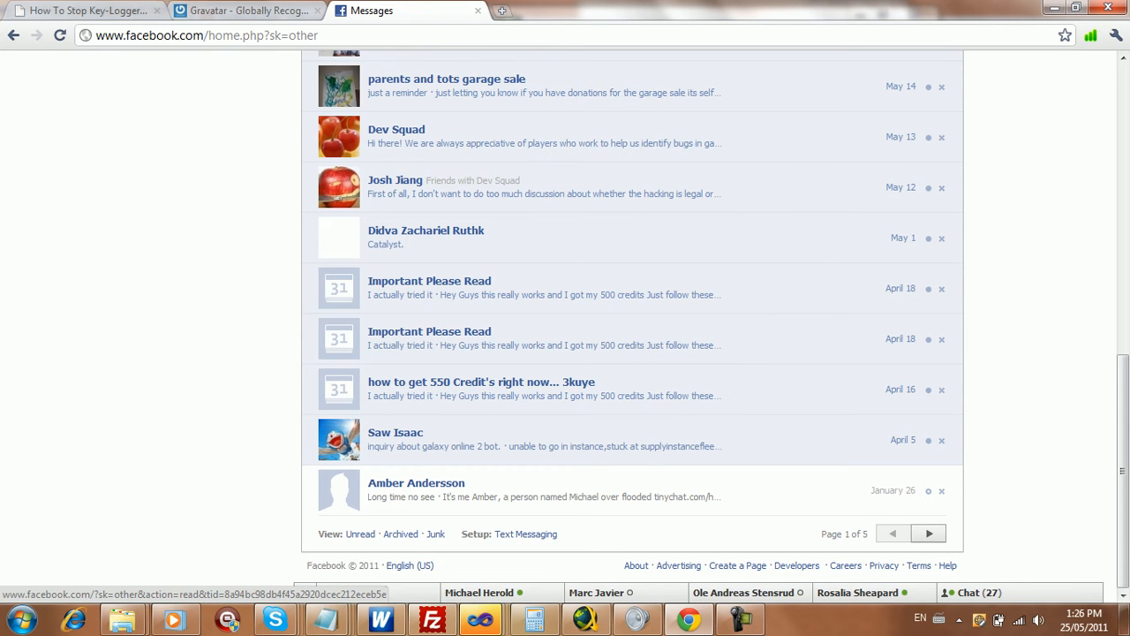
pyautogui.scroll(3)
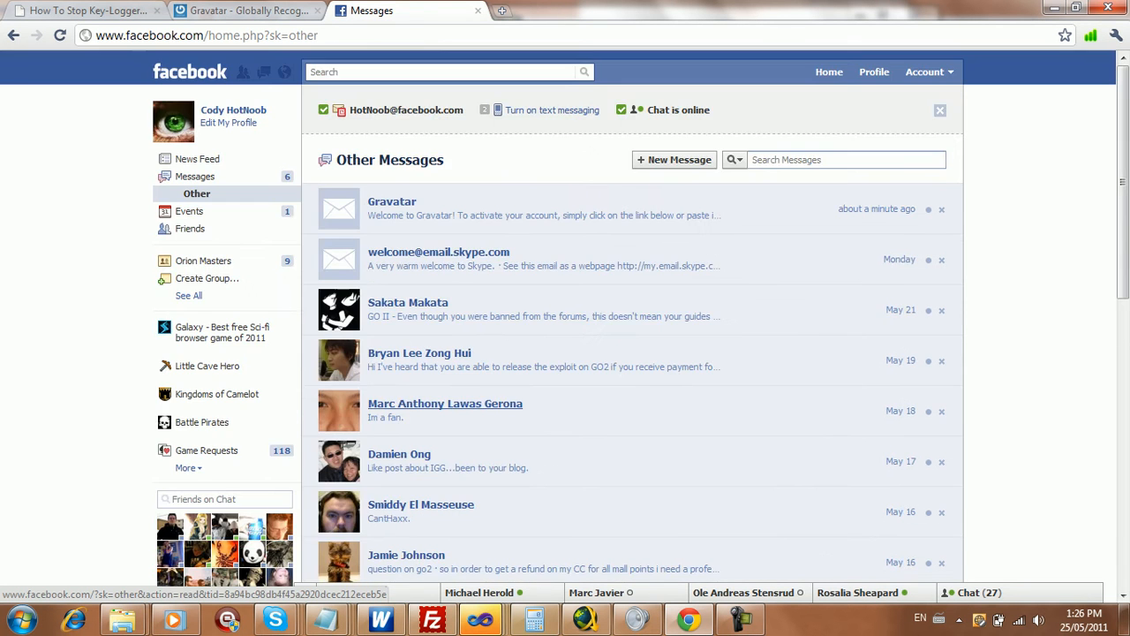
pyautogui.click(392, 209)
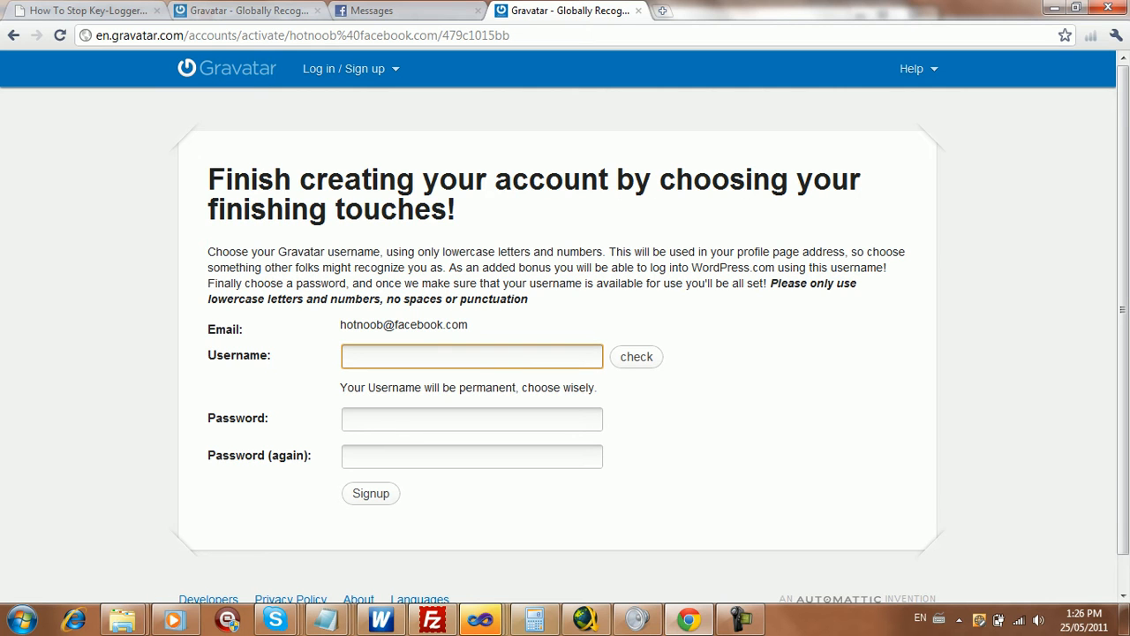
# Finish the account with a username and repeated password, then submit Signup.
pyautogui.write('H')
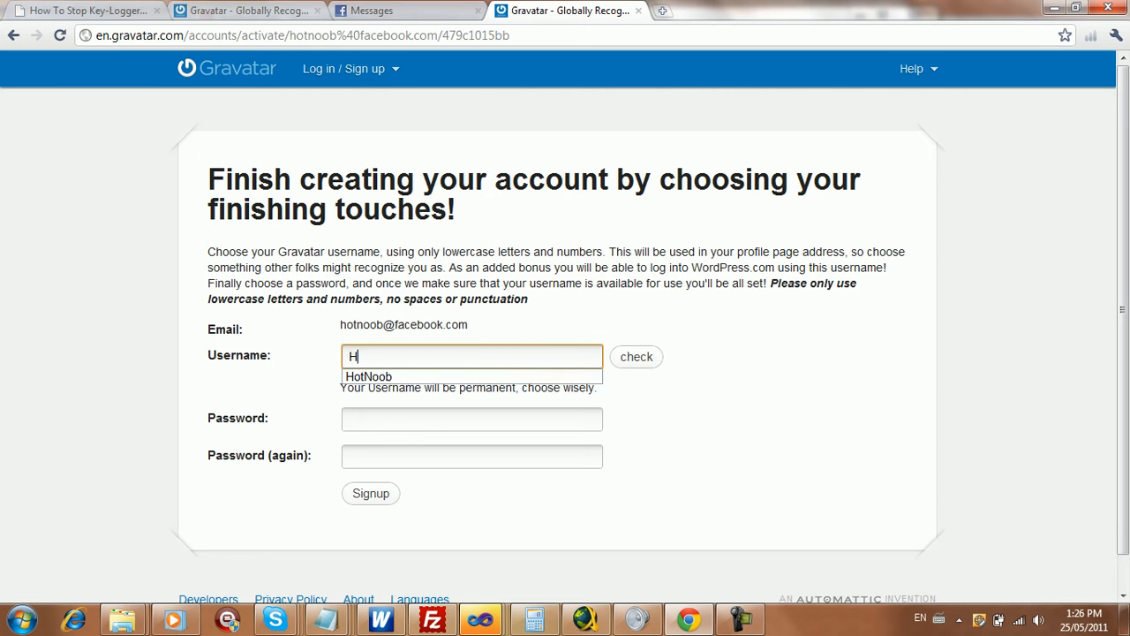
pyautogui.write('otNoobFB')
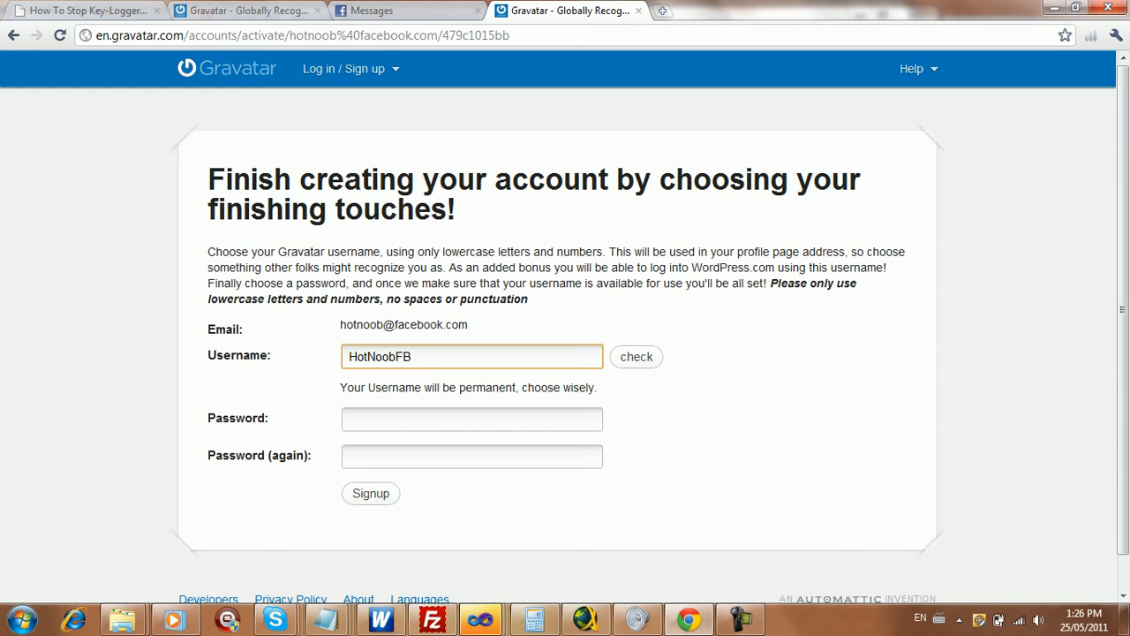
pyautogui.write('•••')
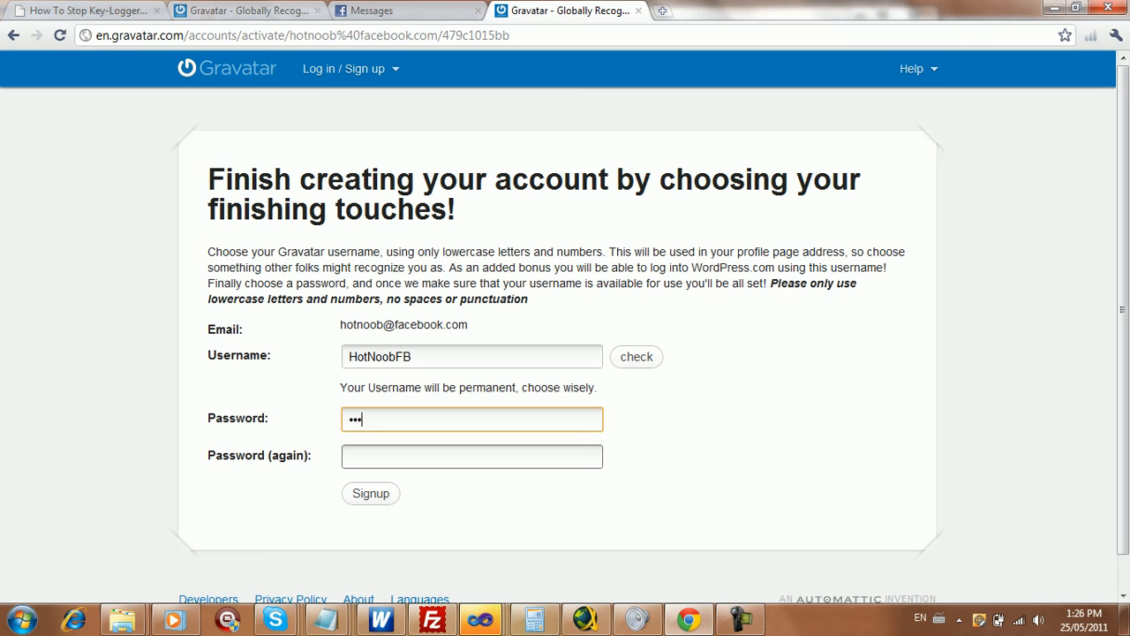
pyautogui.click(472, 455)
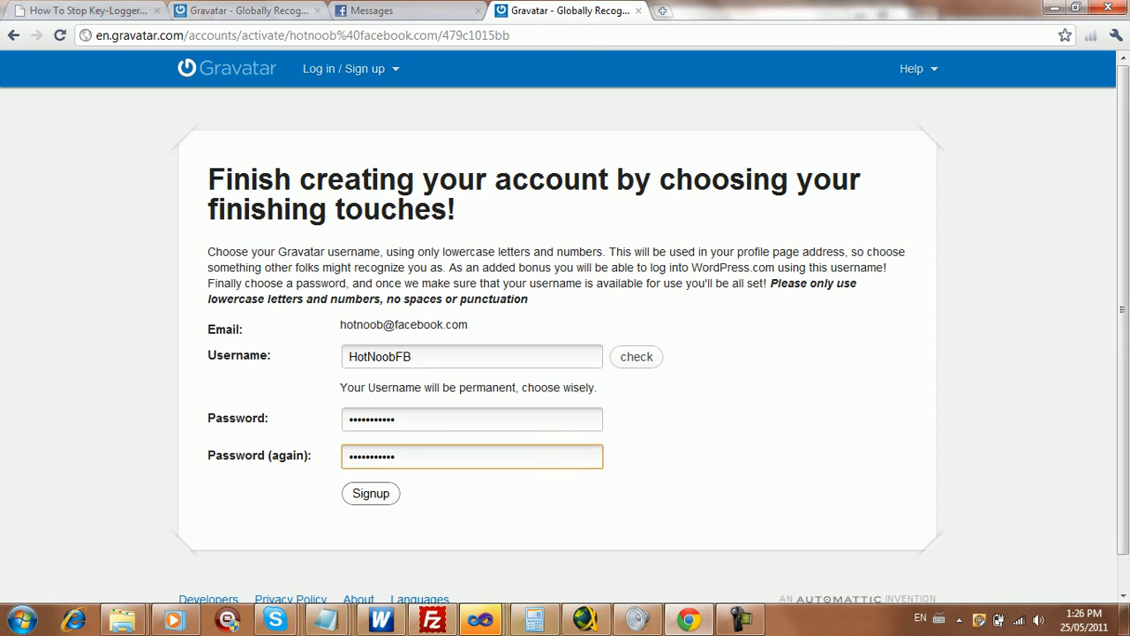
pyautogui.click(370, 493)
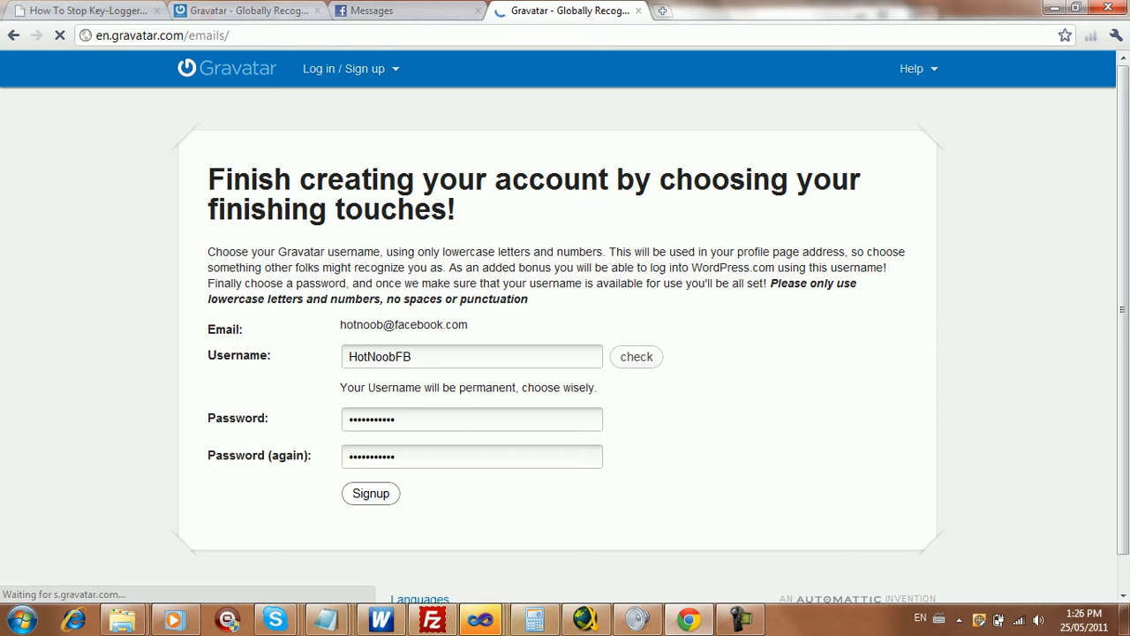
pyautogui.click(371, 493)
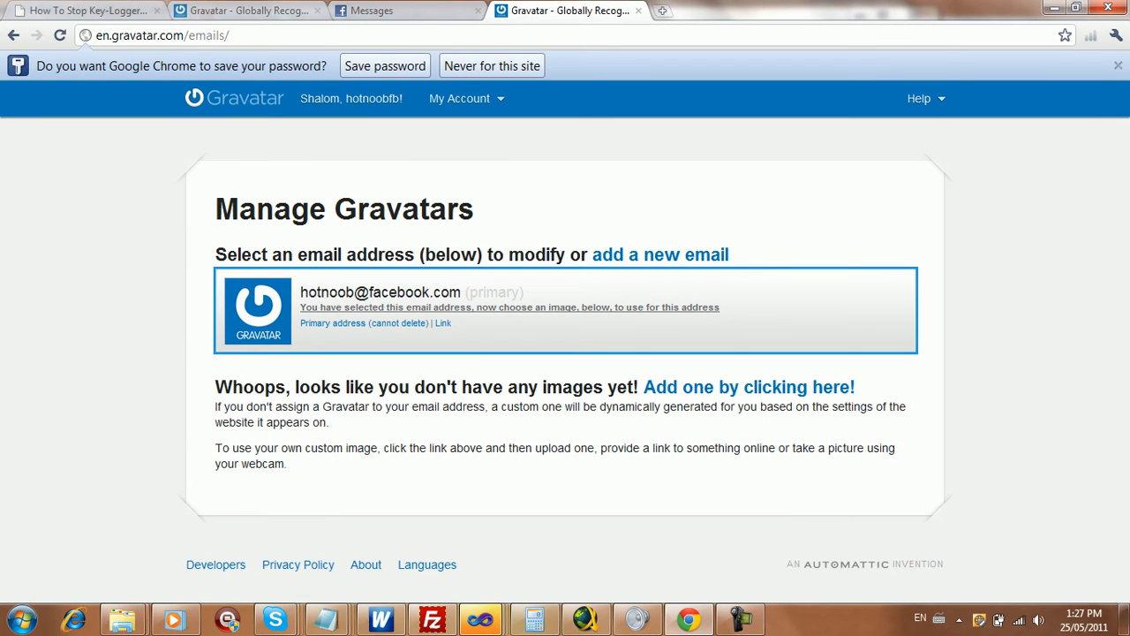
pyautogui.moveTo(749, 387)
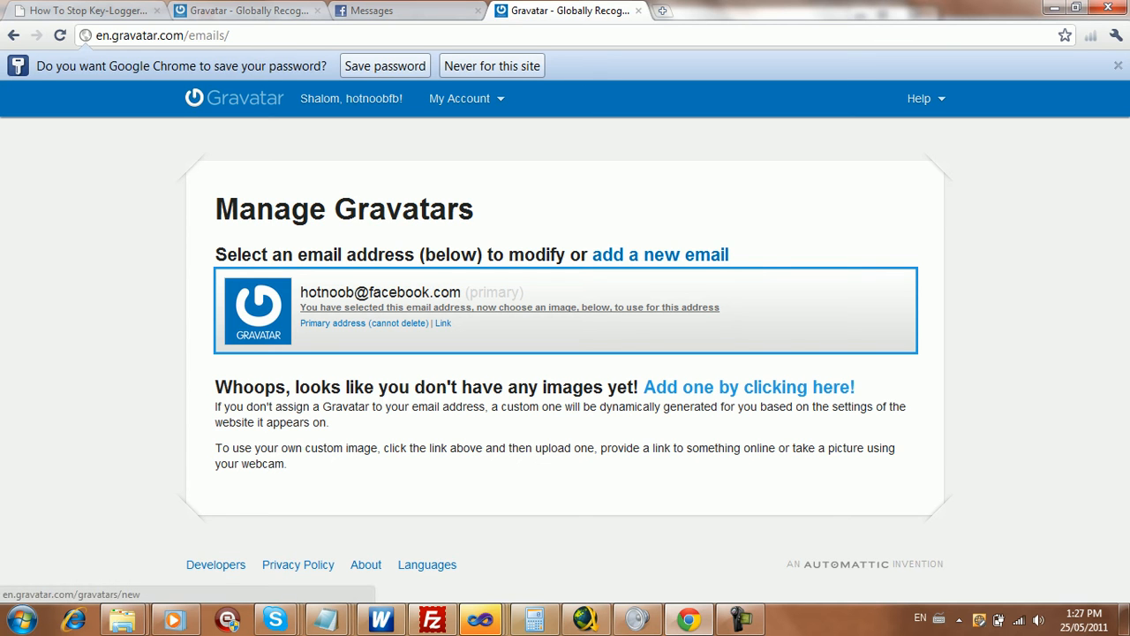
# Check the blog post's comments tab and return to Gravatar's Manage Gravatars page.
pyautogui.click(79, 14)
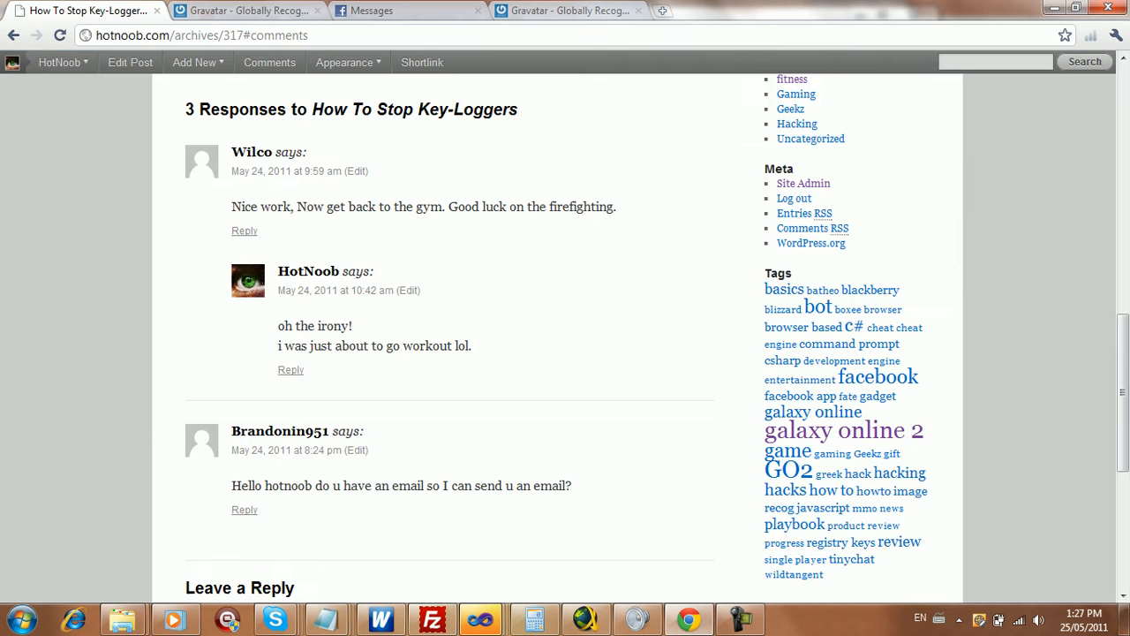
pyautogui.click(344, 61)
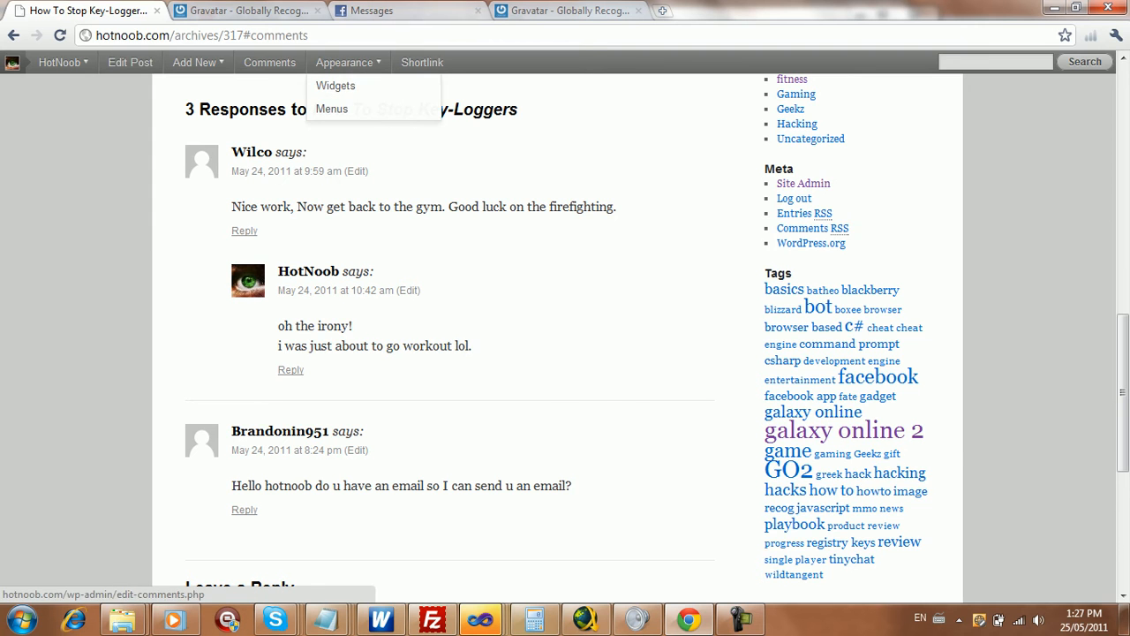
pyautogui.click(579, 11)
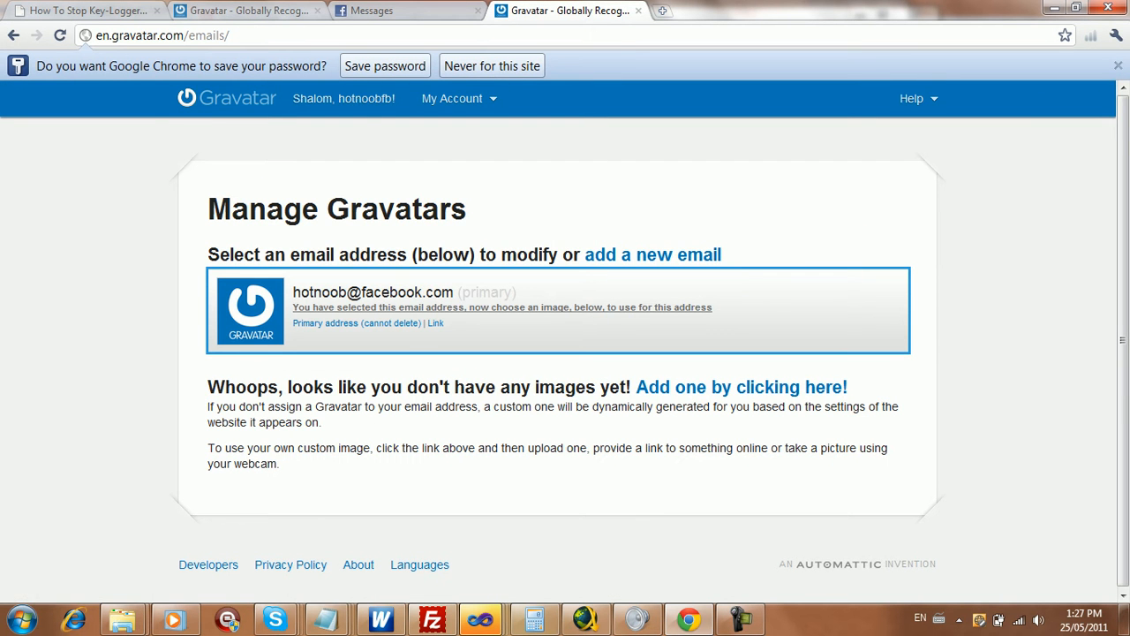
pyautogui.moveTo(742, 386)
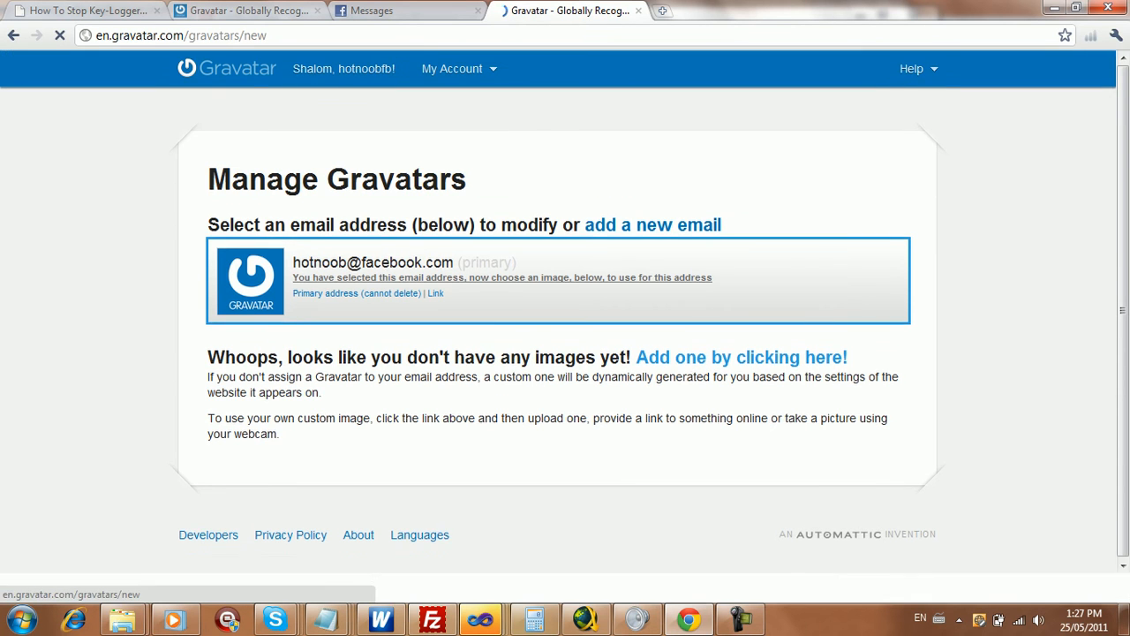
# Begin adding an image via 'Add one by clicking here!' and start a Google search for 'avatar'.
pyautogui.click(745, 357)
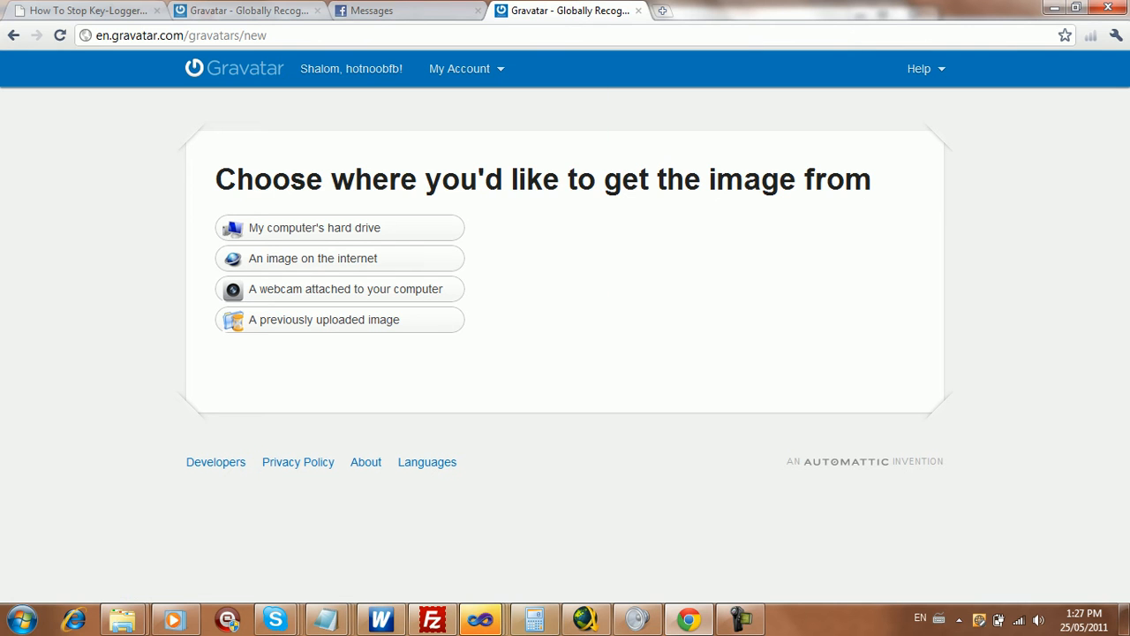
pyautogui.write('avatar')
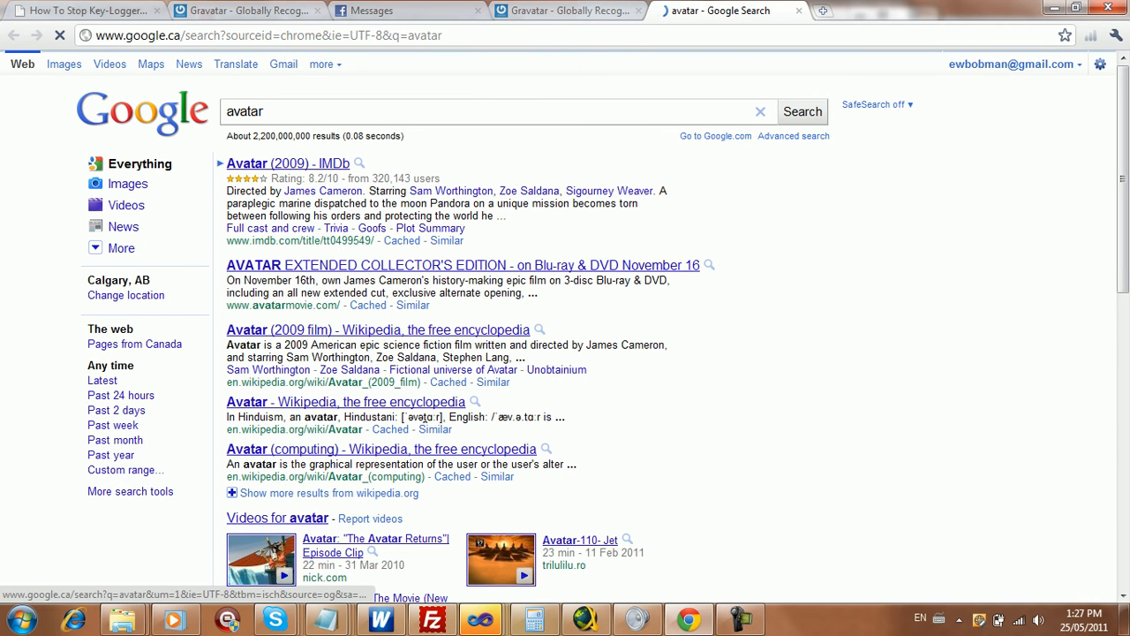
# In Google Images results for avatar, send the eye image to its own new tab.
pyautogui.click(43, 63)
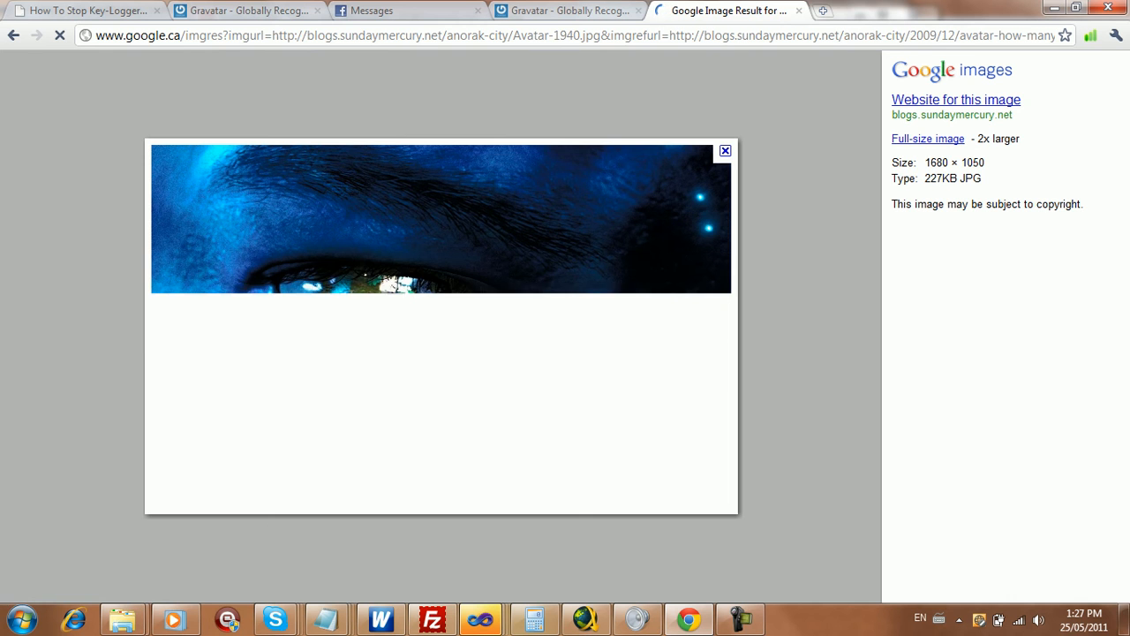
pyautogui.rightClick(433, 279)
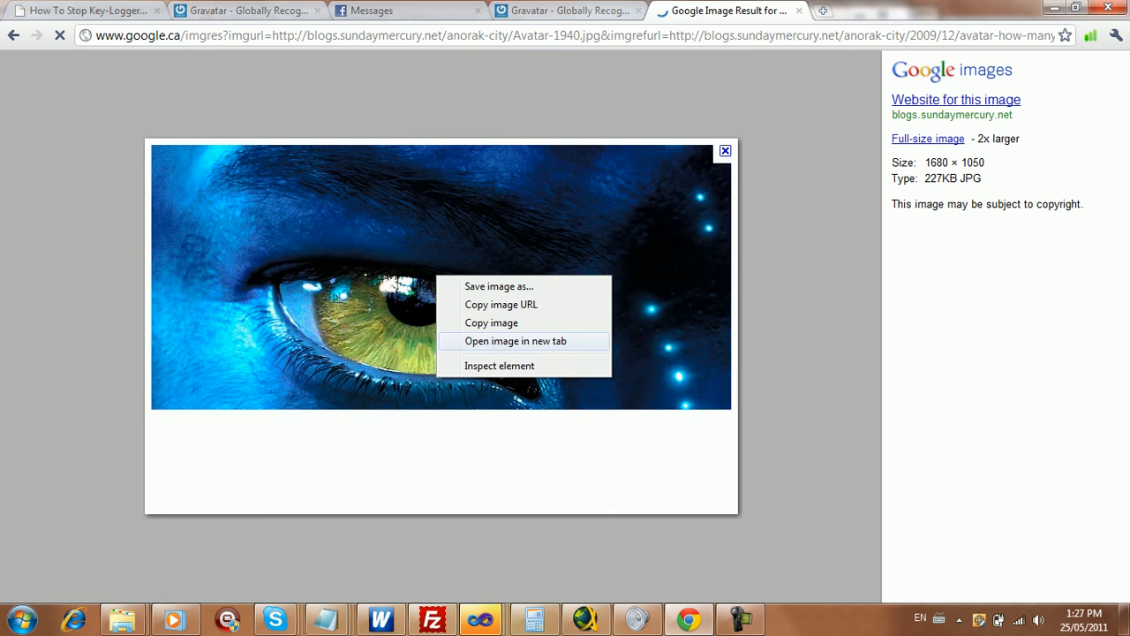
pyautogui.click(516, 340)
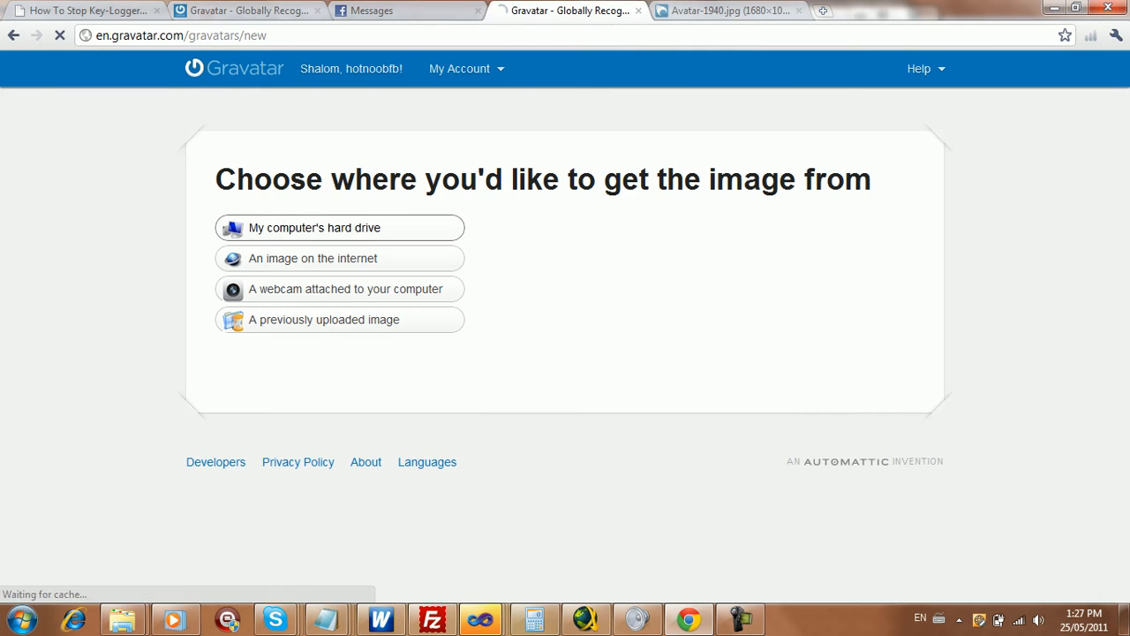
# Choose 'My computer's hard drive' as the source and bring up the Choose File picker.
pyautogui.click(314, 228)
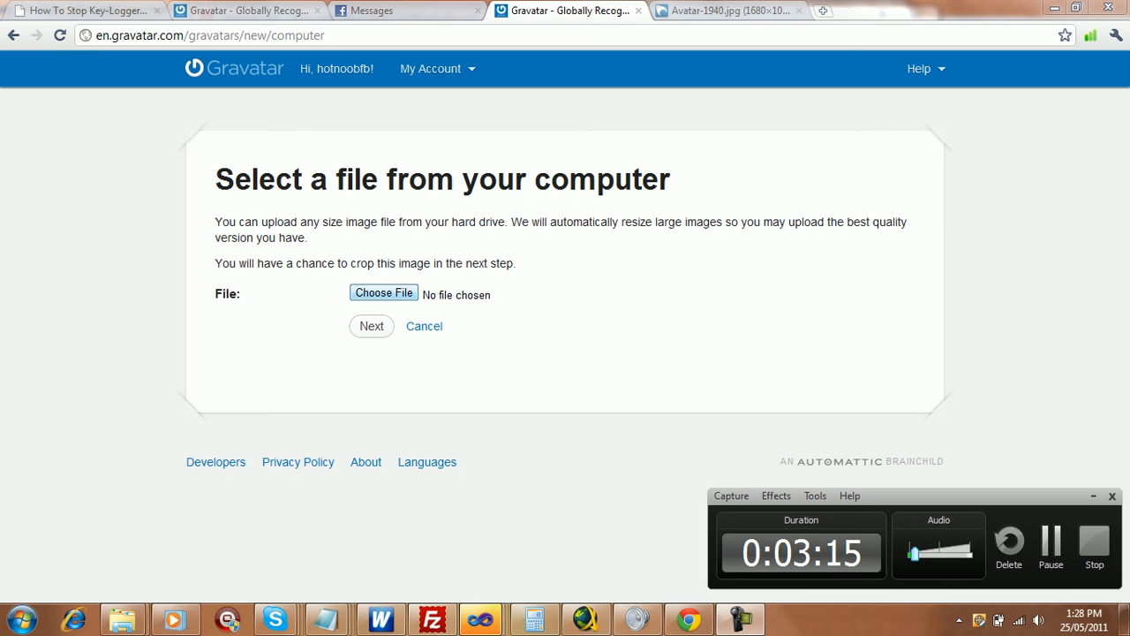
pyautogui.click(384, 293)
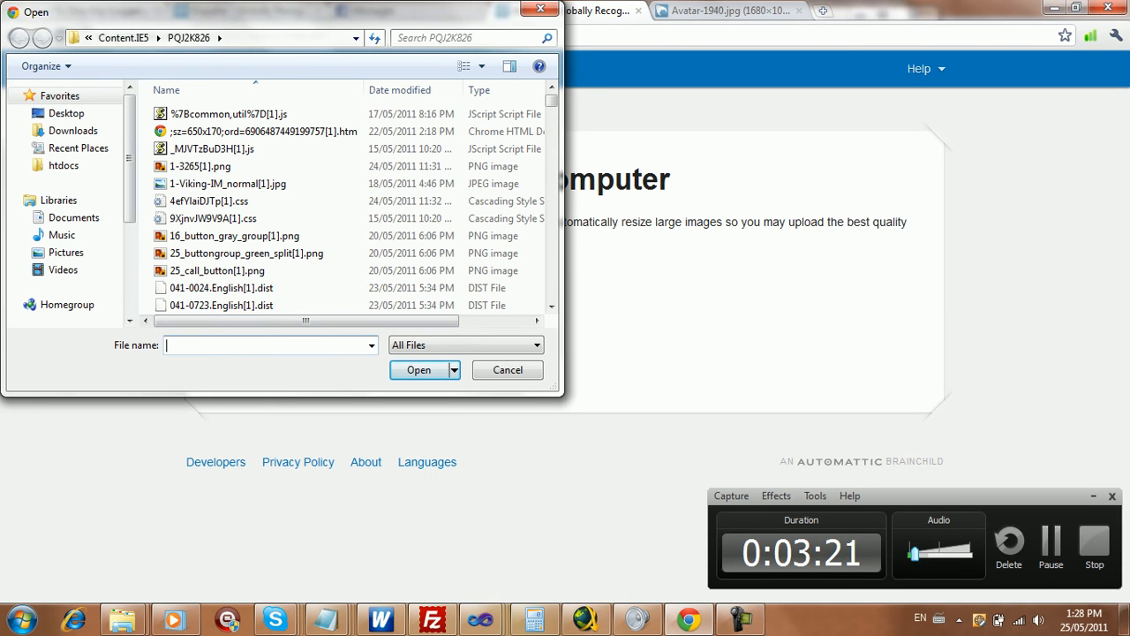
# Enter daymercury.net/anorak-city/Avatar-1940.jpg as the file name, select it and submit with Next.
pyautogui.write('daymercury.net/anorak-city/Avatar-1940.jpg')
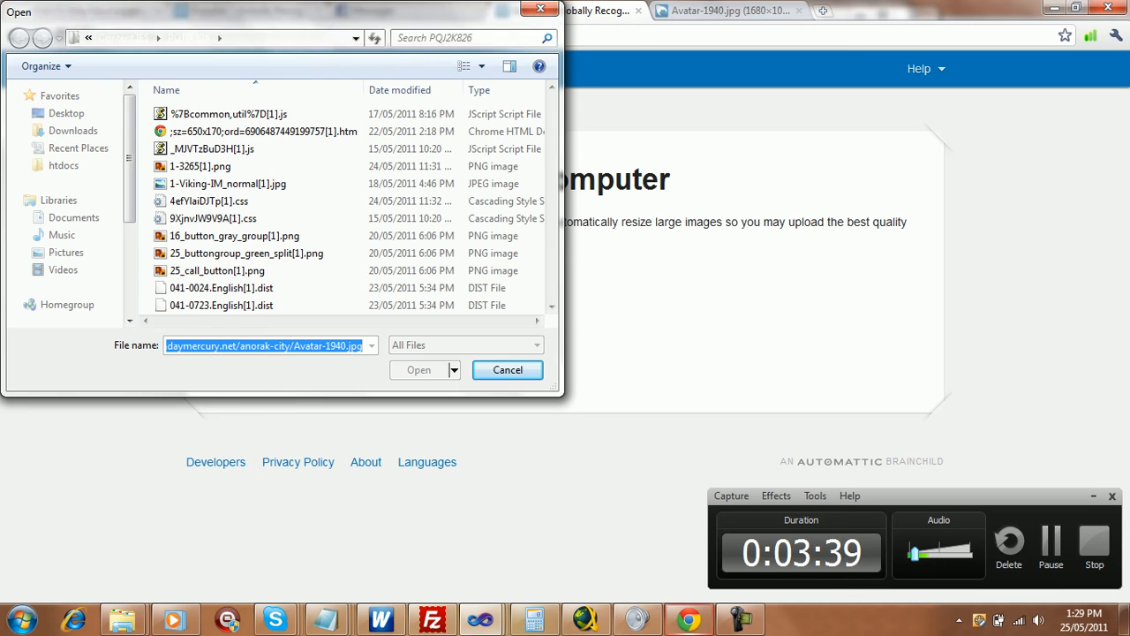
pyautogui.click(416, 371)
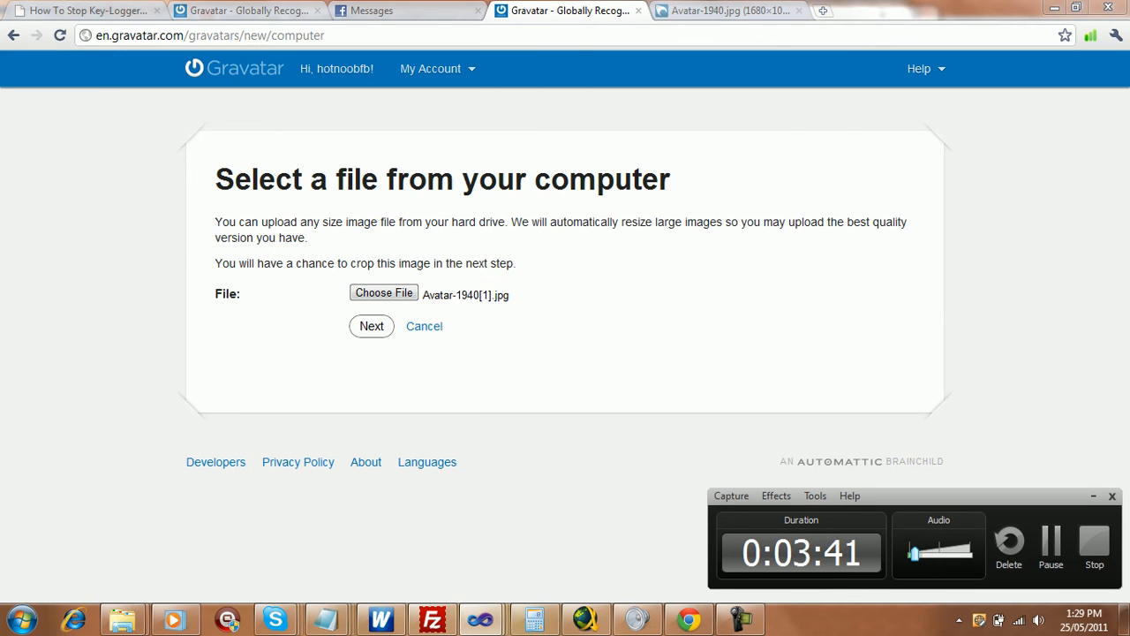
pyautogui.click(371, 325)
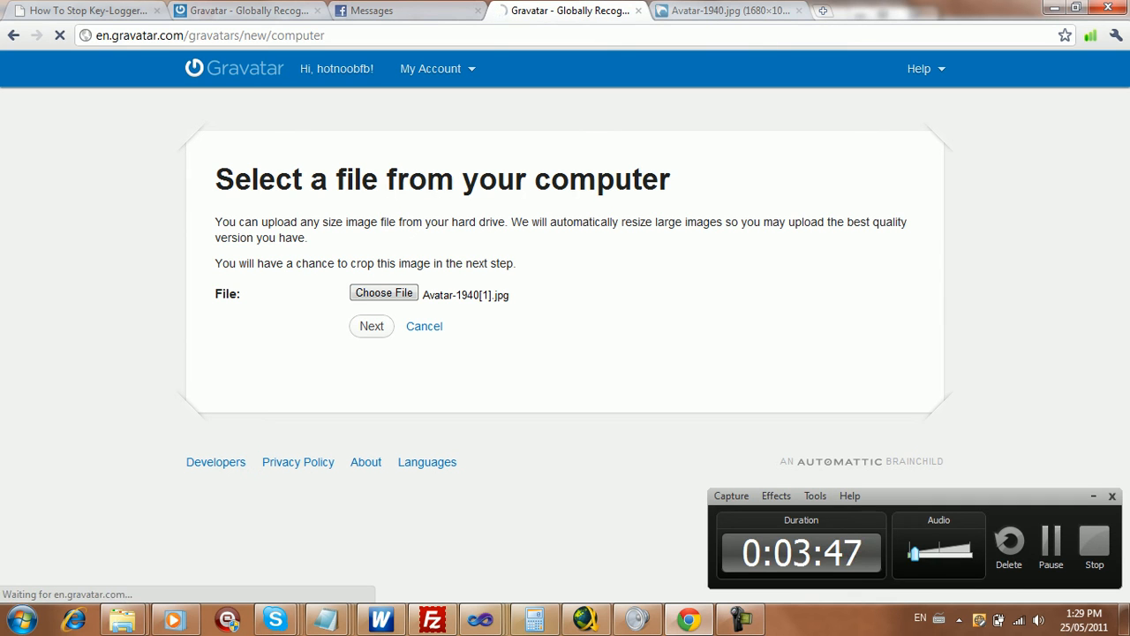
# Adjust the dotted square crop box so it frames the eye in the uploaded image.
pyautogui.click(371, 325)
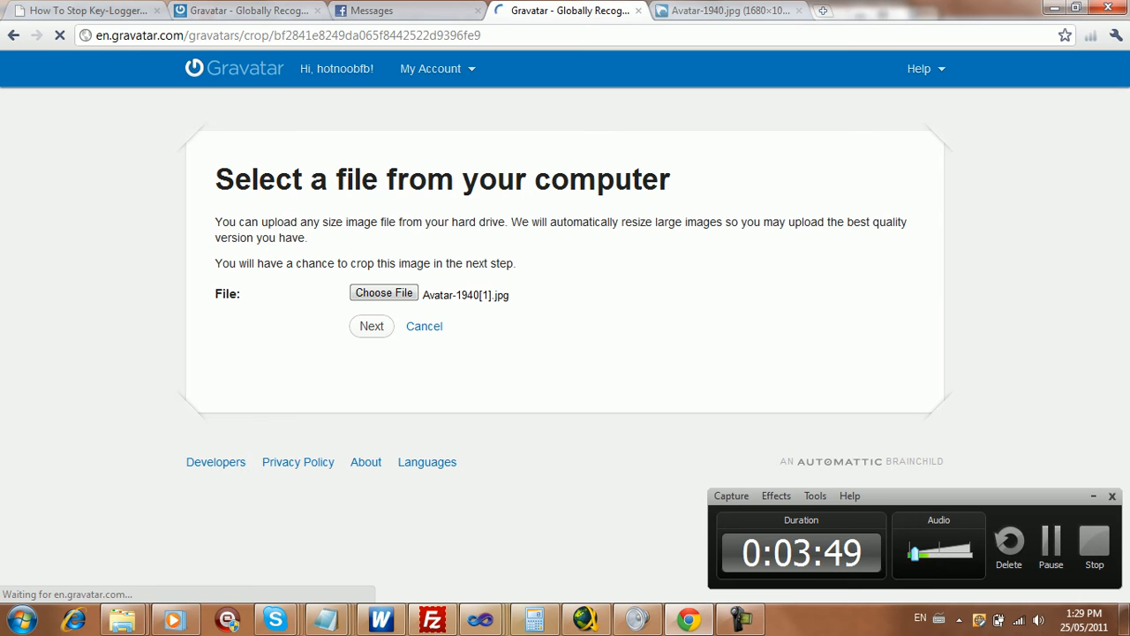
pyautogui.click(371, 325)
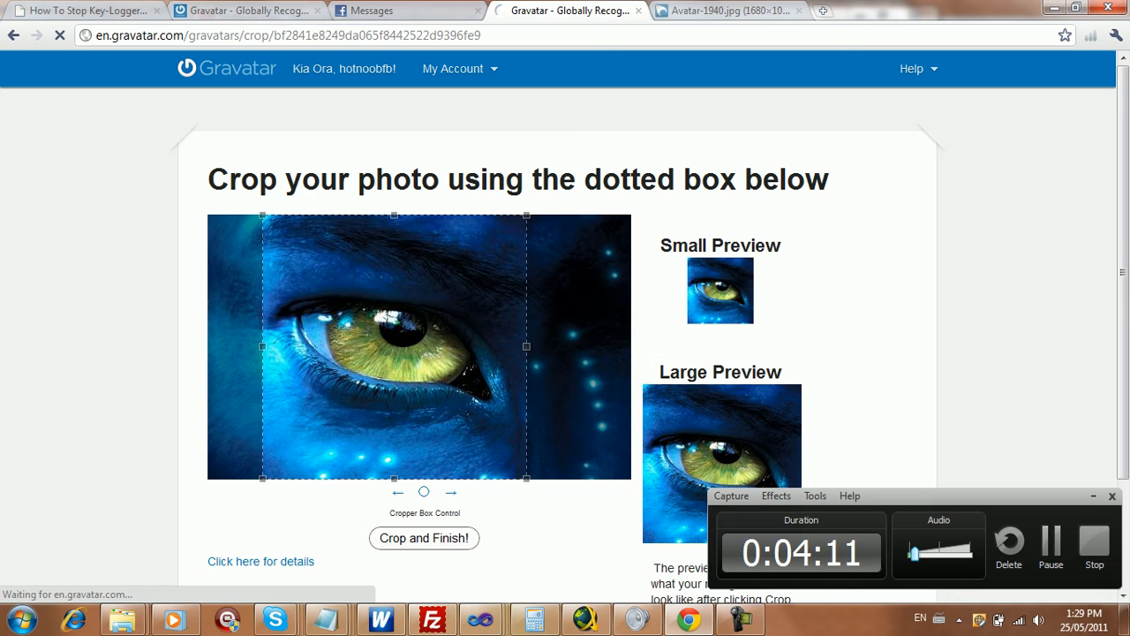
# Finish the crop, rate the eye image G, and confirm it as the primary email's avatar.
pyautogui.click(424, 537)
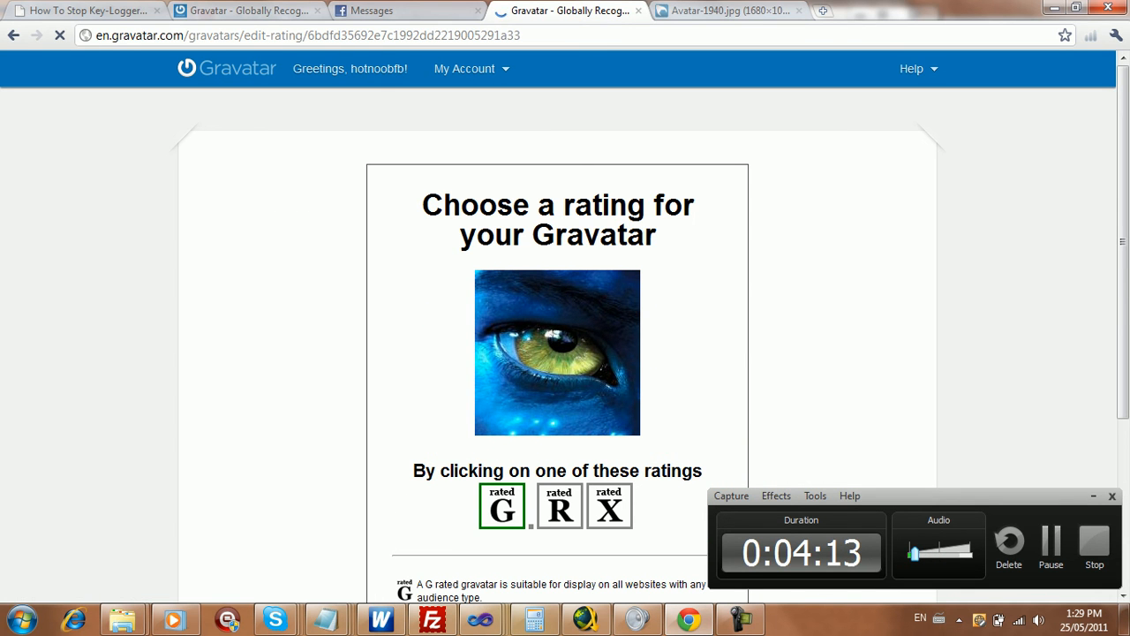
pyautogui.click(560, 509)
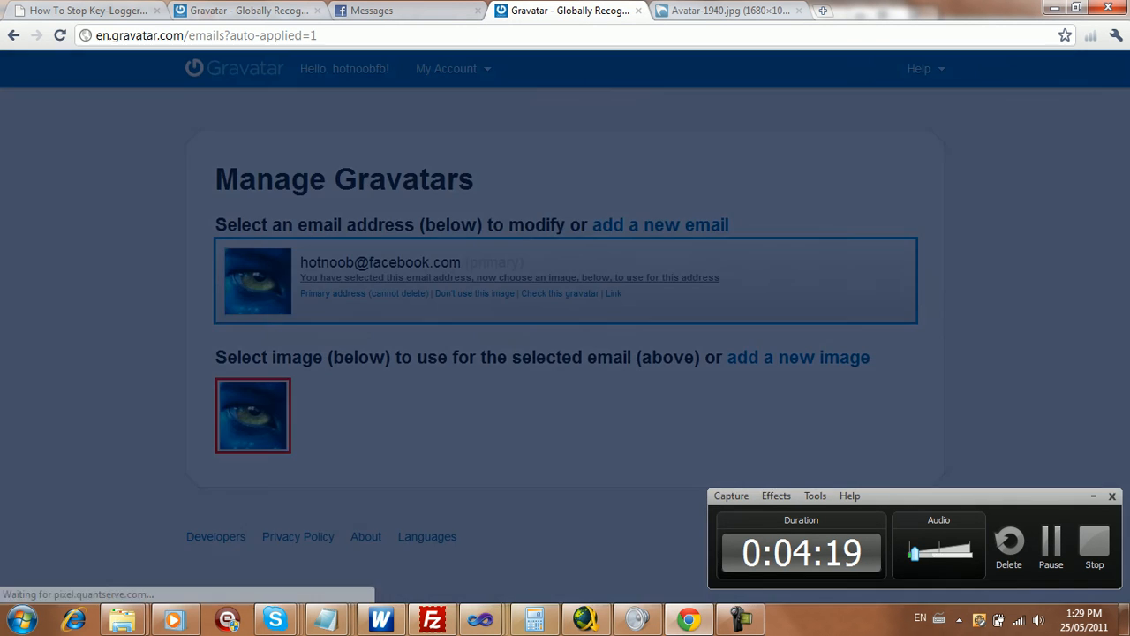
pyautogui.click(253, 415)
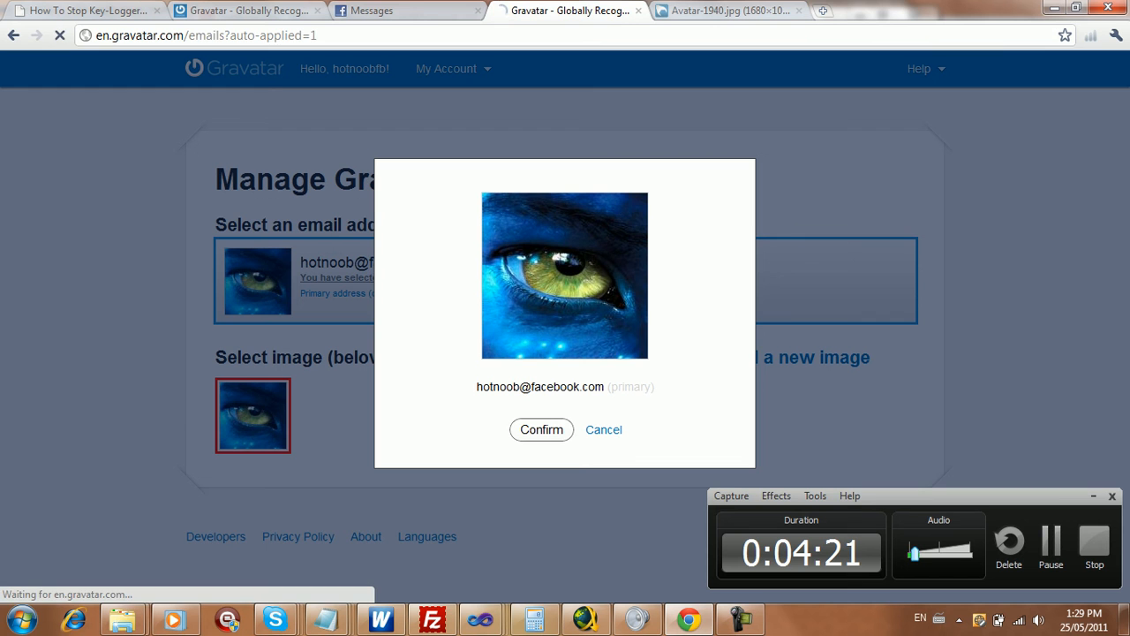
pyautogui.click(540, 430)
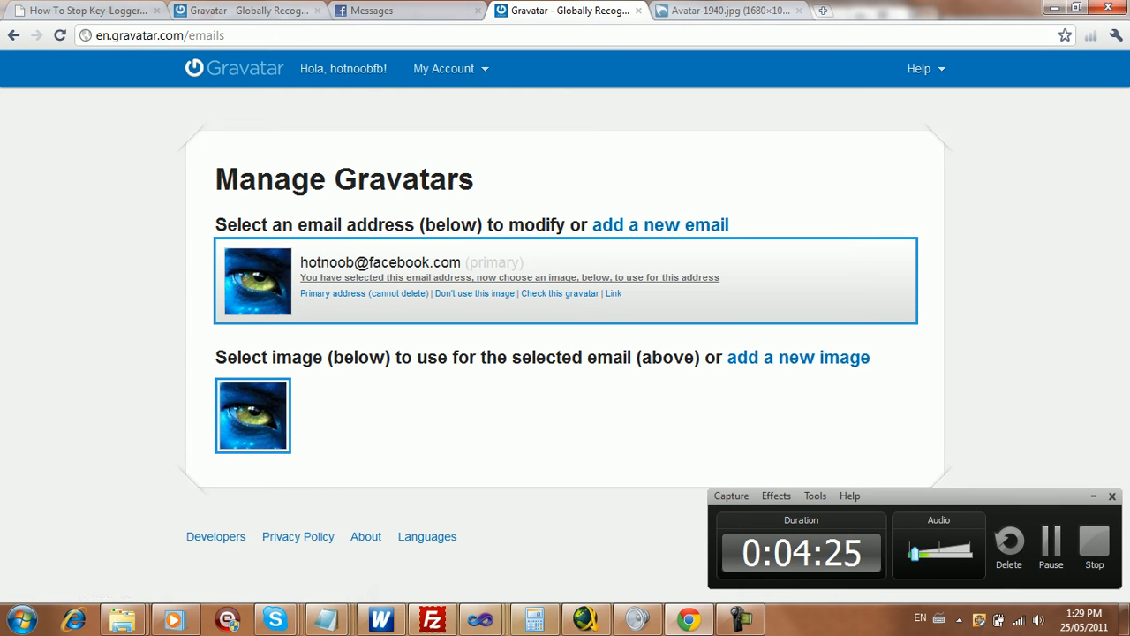
pyautogui.moveTo(367, 69)
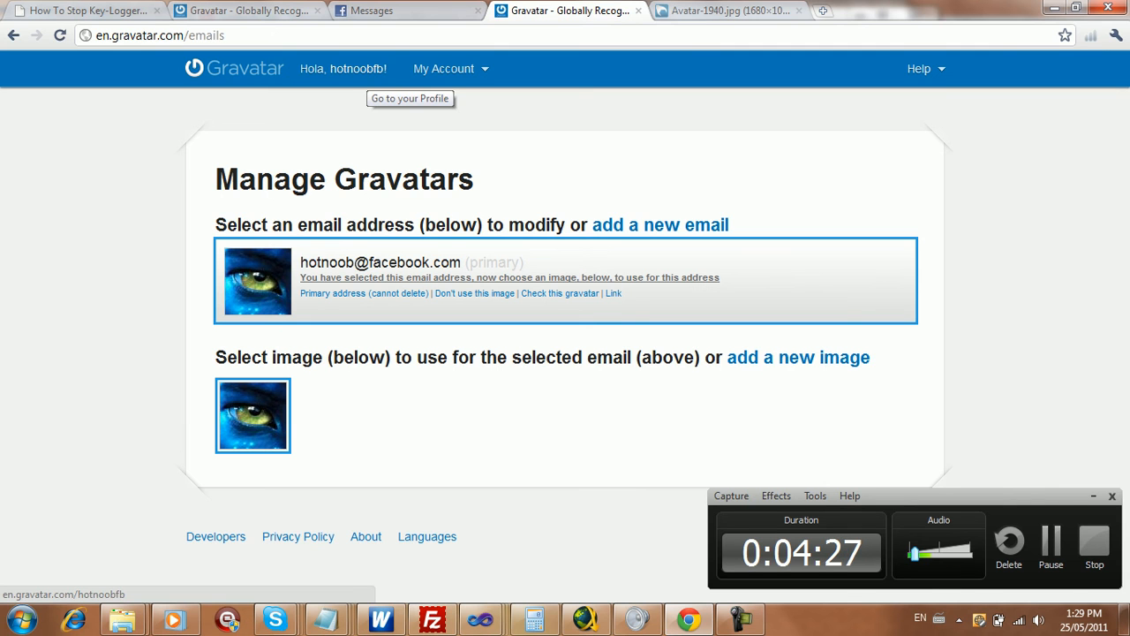
# View the hotnoobfb public profile page showing the eye image as profile photo.
pyautogui.click(406, 99)
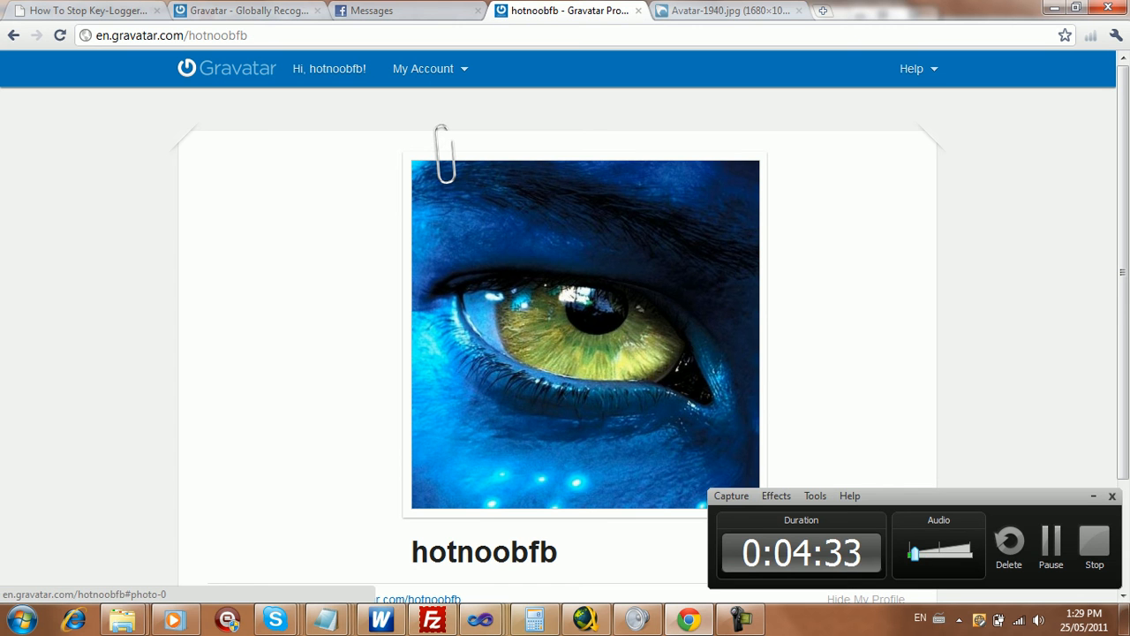
pyautogui.scroll(-3)
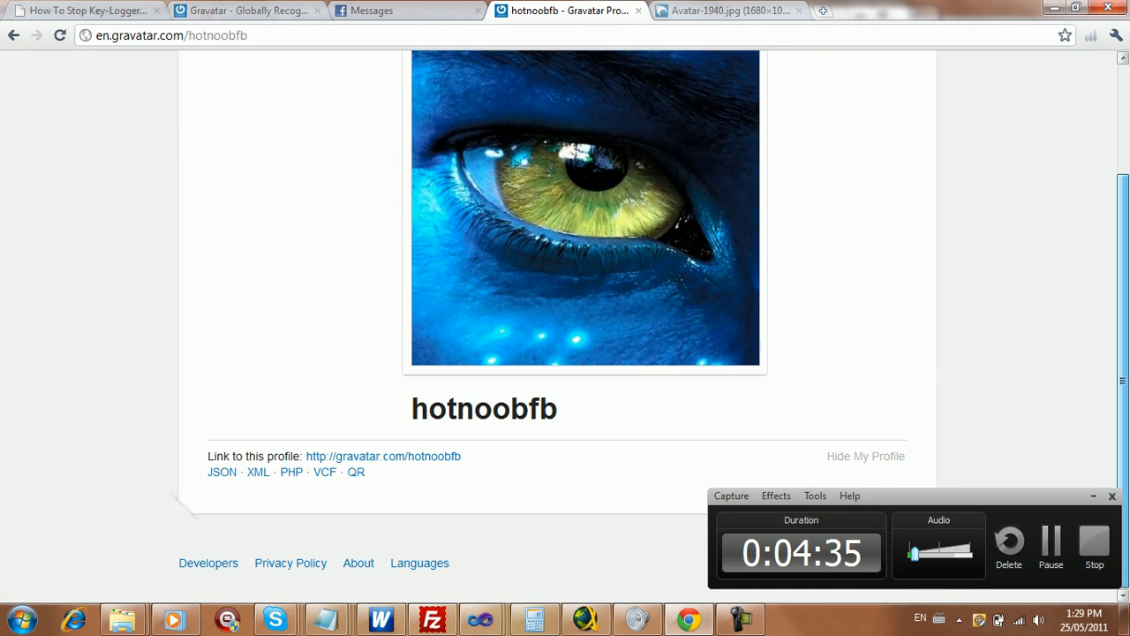
# Log out of the HotNoob blog admin and return to the post's guest comment form.
pyautogui.click(85, 11)
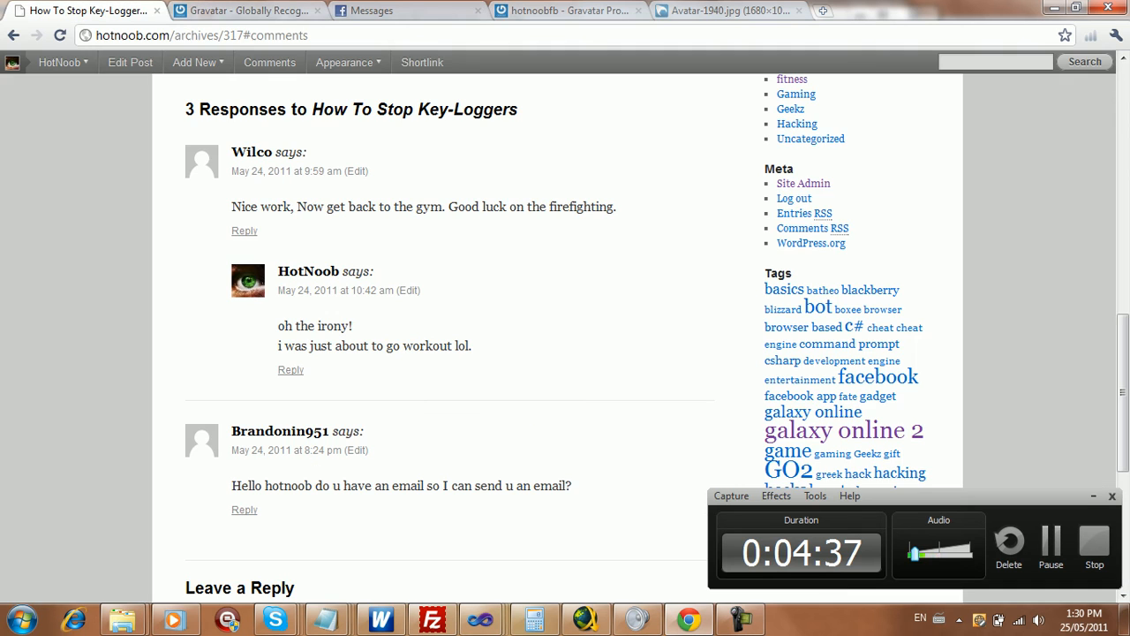
pyautogui.moveTo(795, 198)
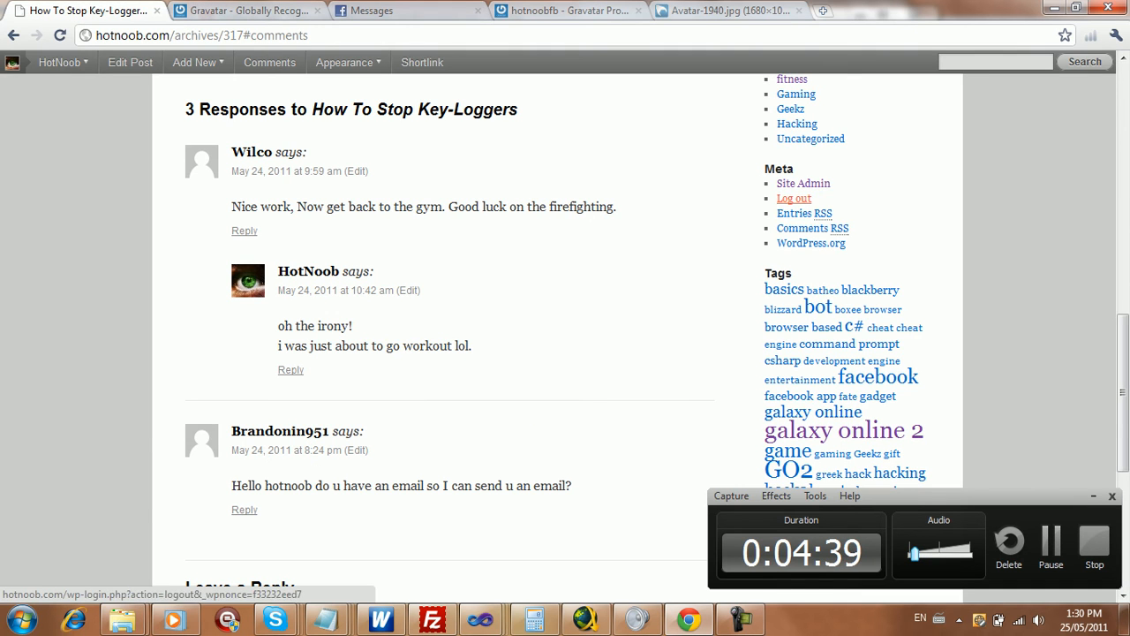
pyautogui.click(795, 198)
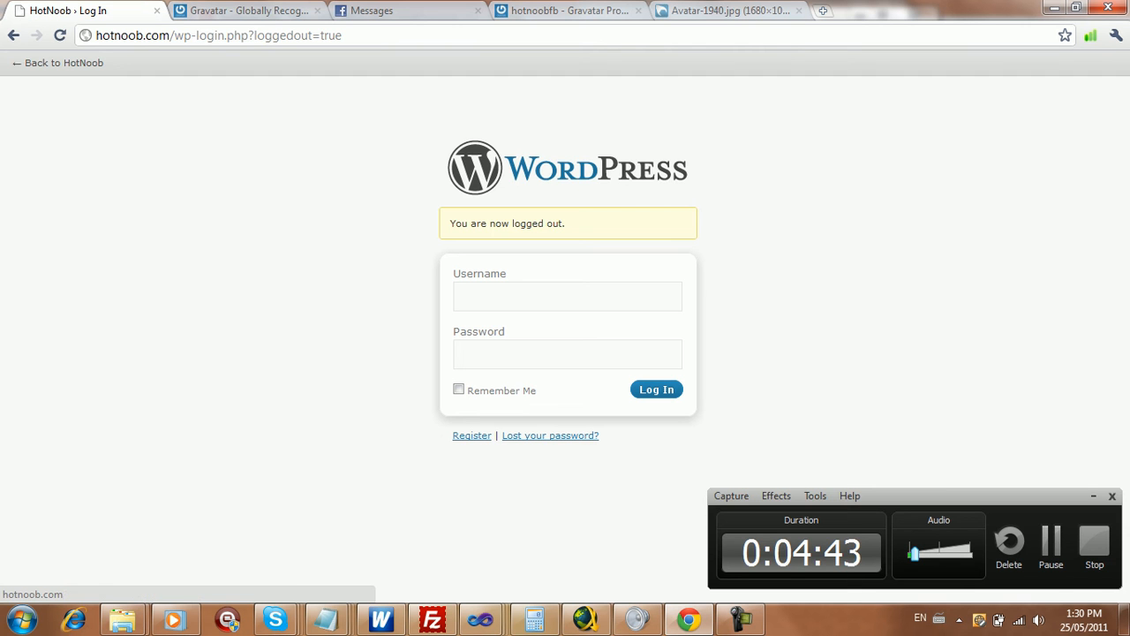
pyautogui.click(56, 63)
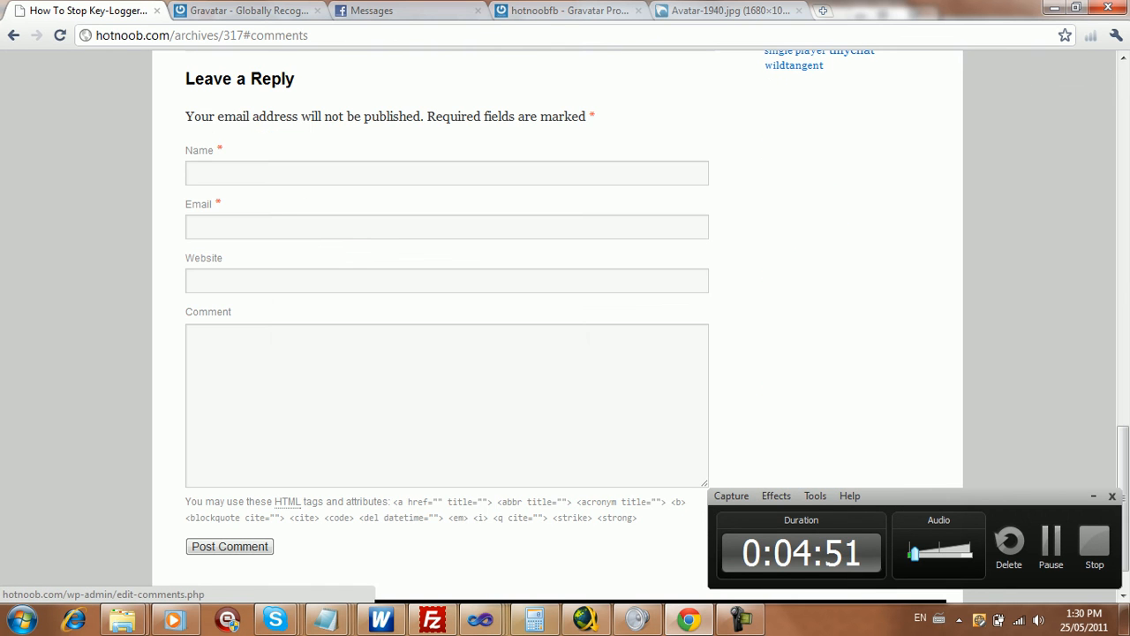
# Post a guest reply as HotNoob with an email address and the text 'Test Comment'.
pyautogui.write('H')
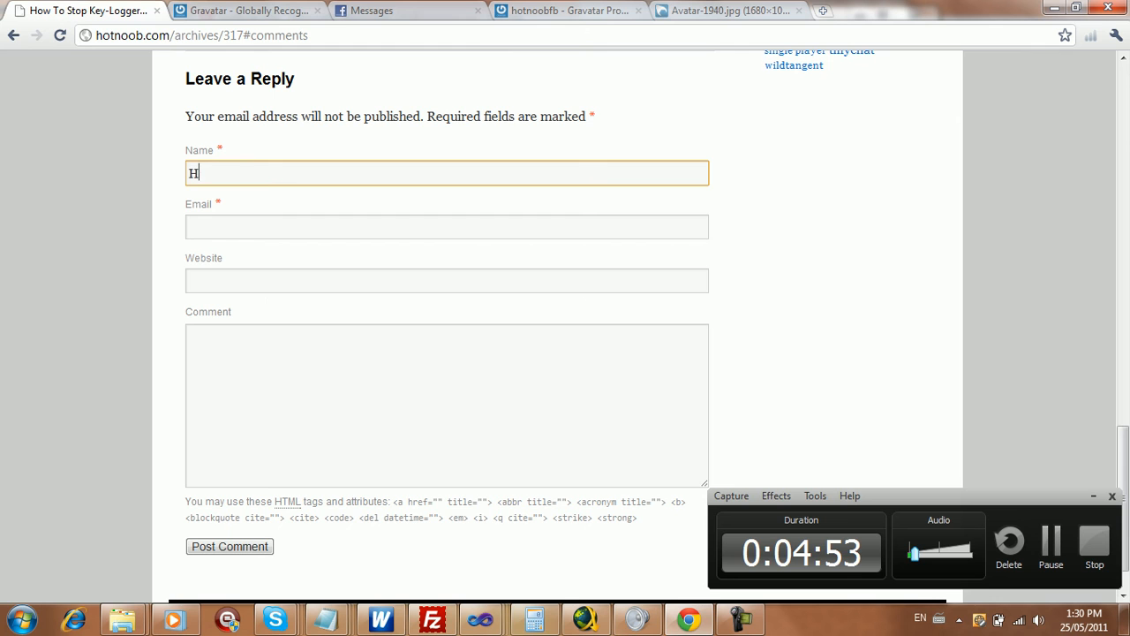
pyautogui.write('otNoob')
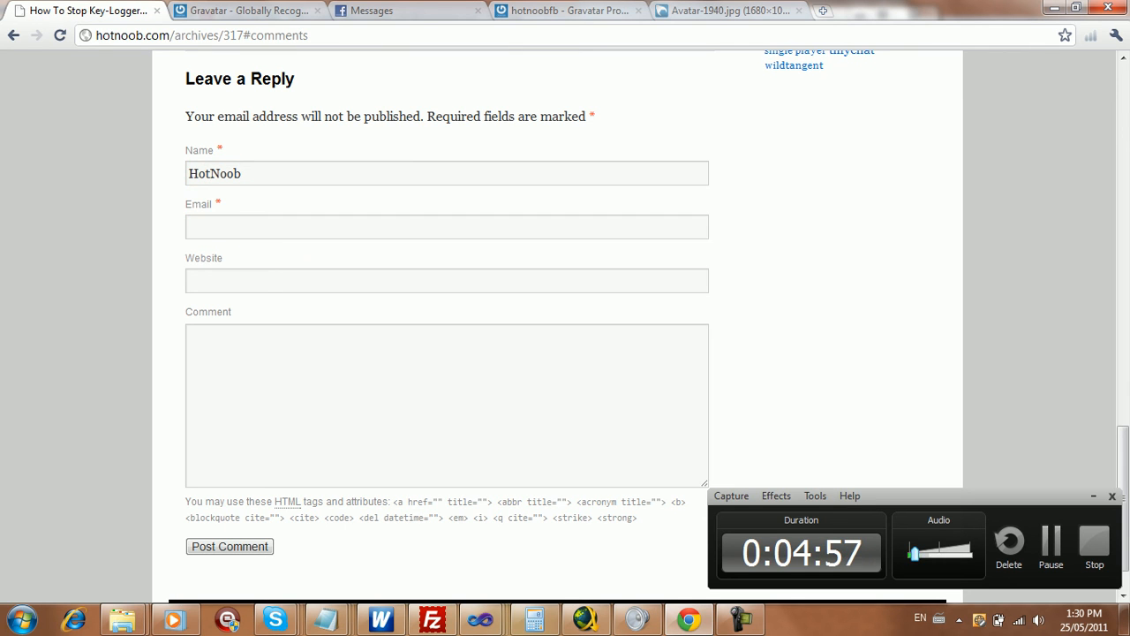
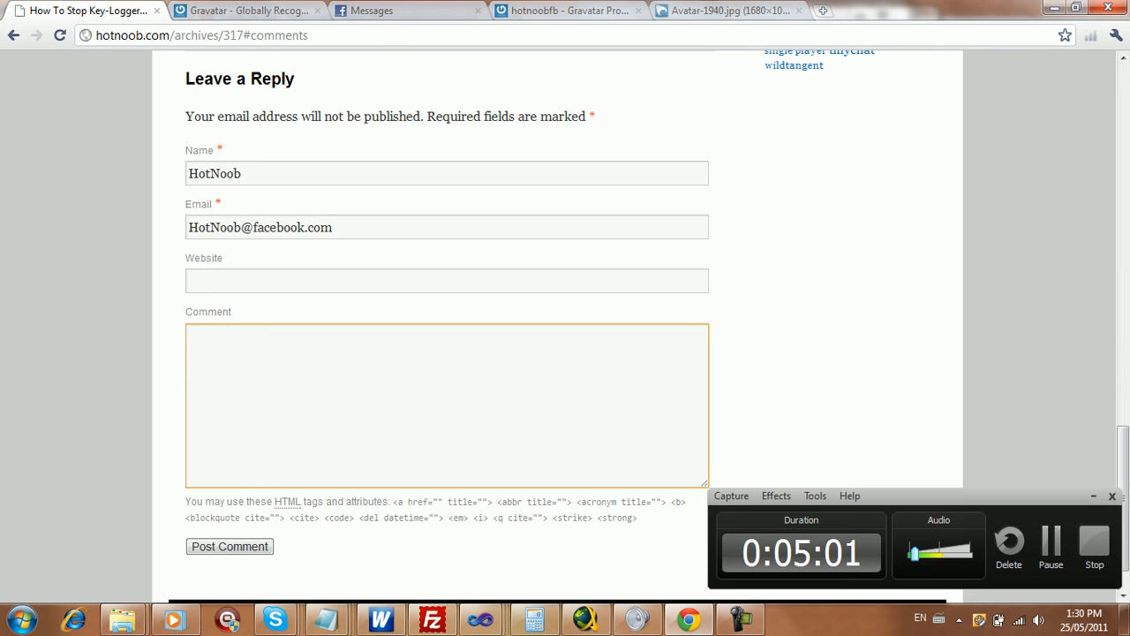
pyautogui.write('Test')
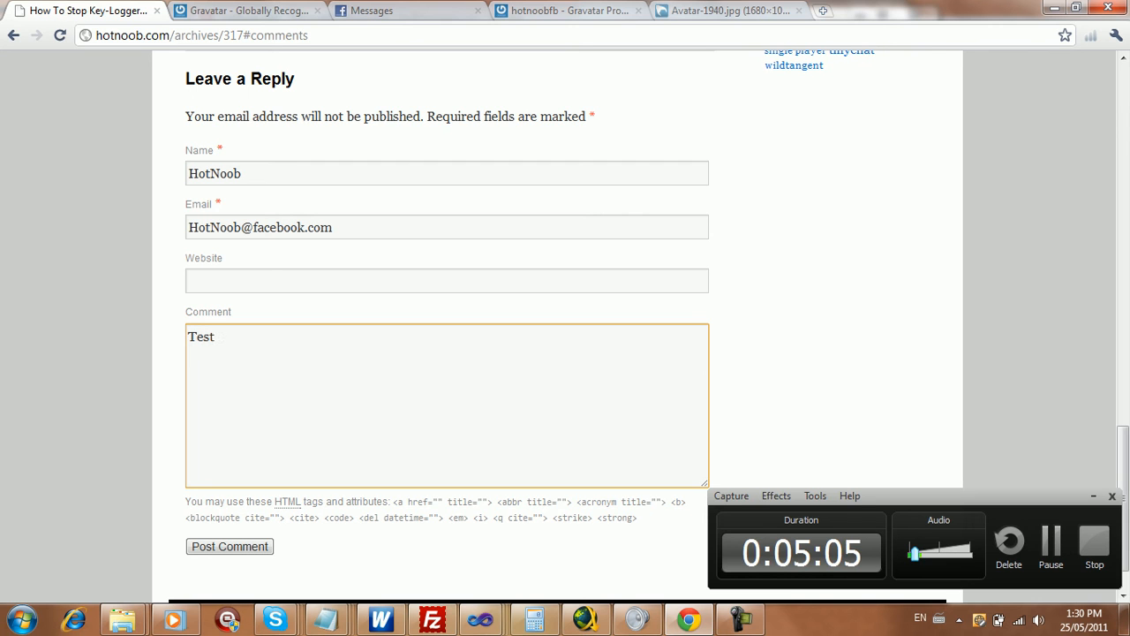
pyautogui.write('Comment')
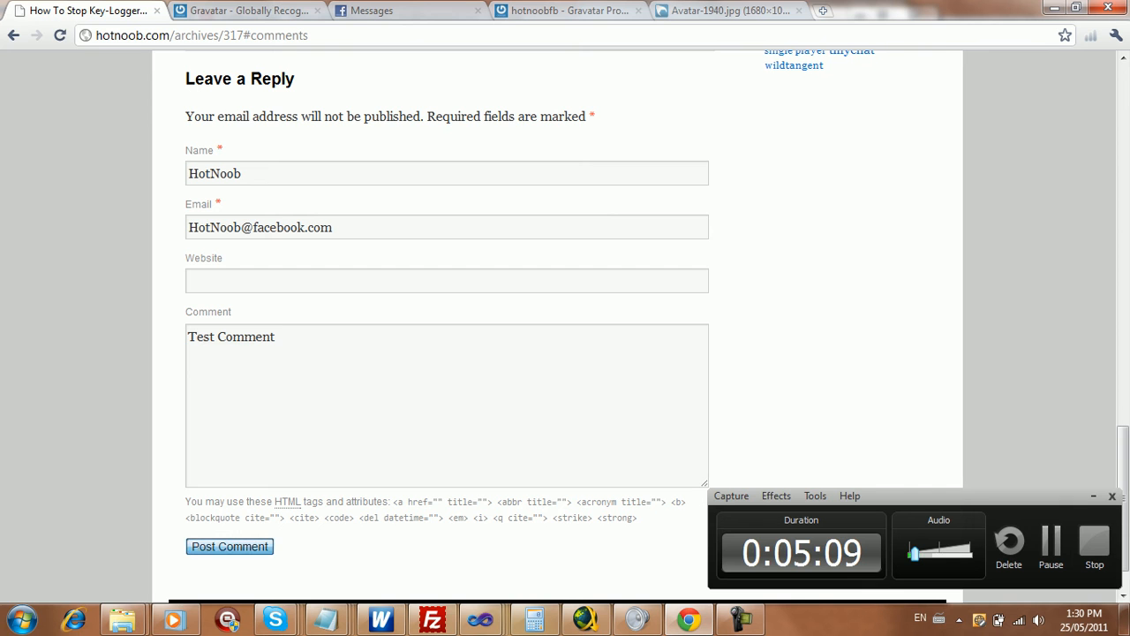
pyautogui.click(229, 546)
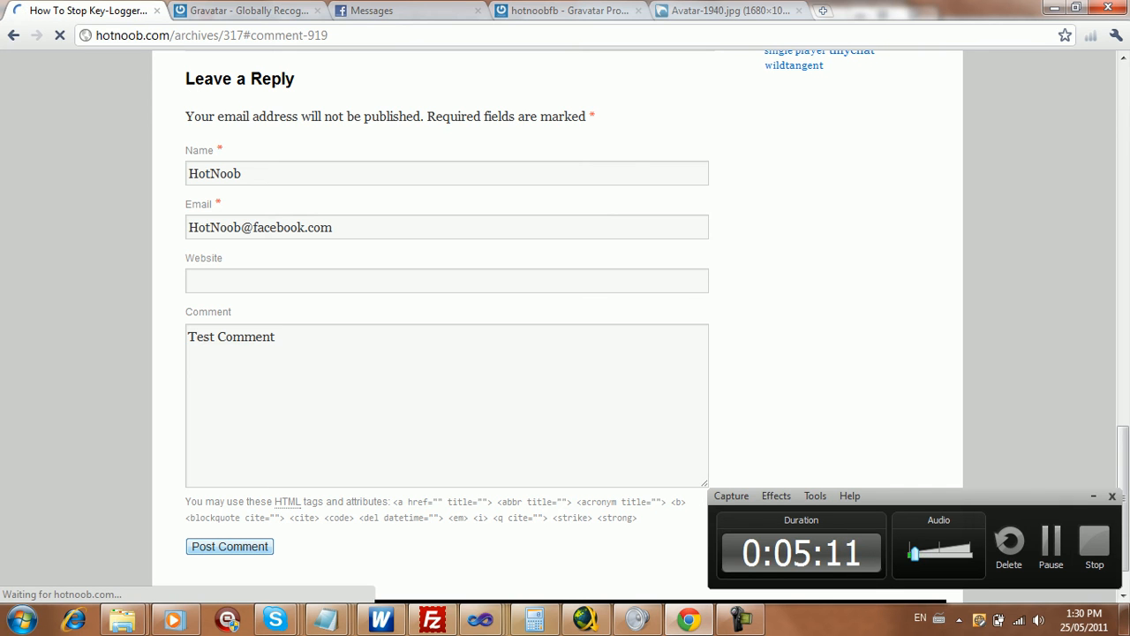
# View HotNoob's 'Test Comment' awaiting moderation with the eye image avatar beside it.
pyautogui.click(230, 545)
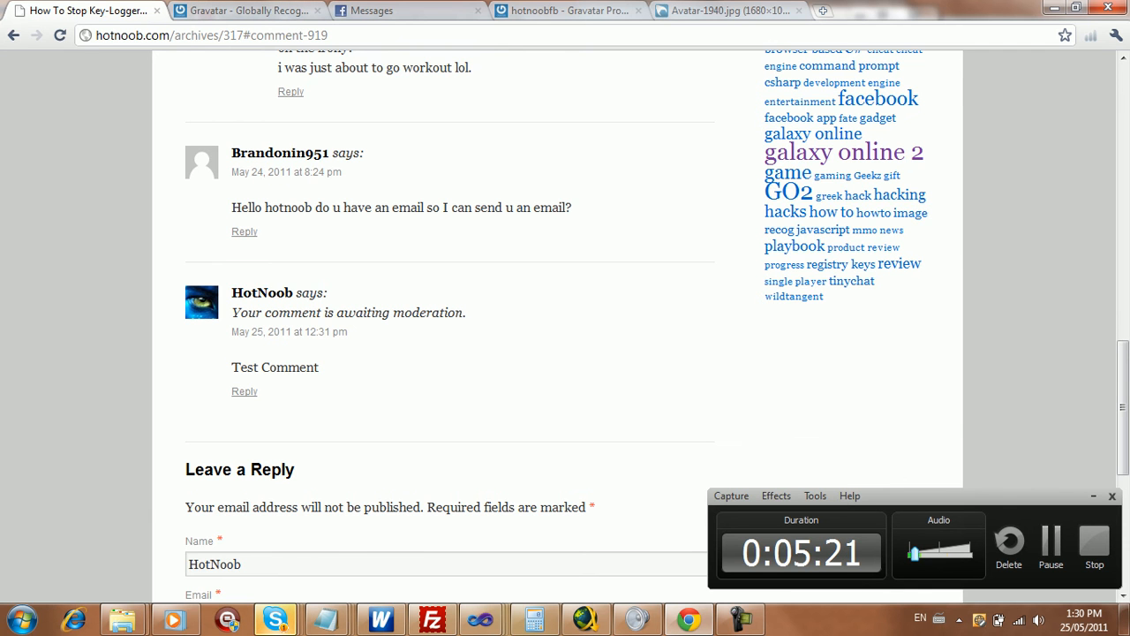
pyautogui.scroll(3)
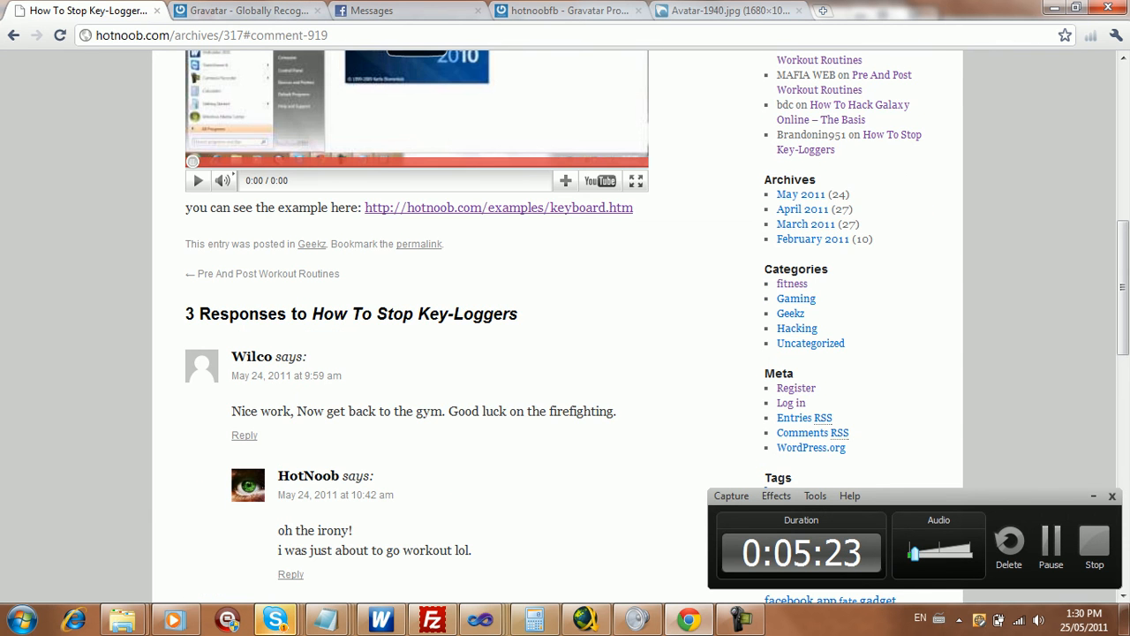